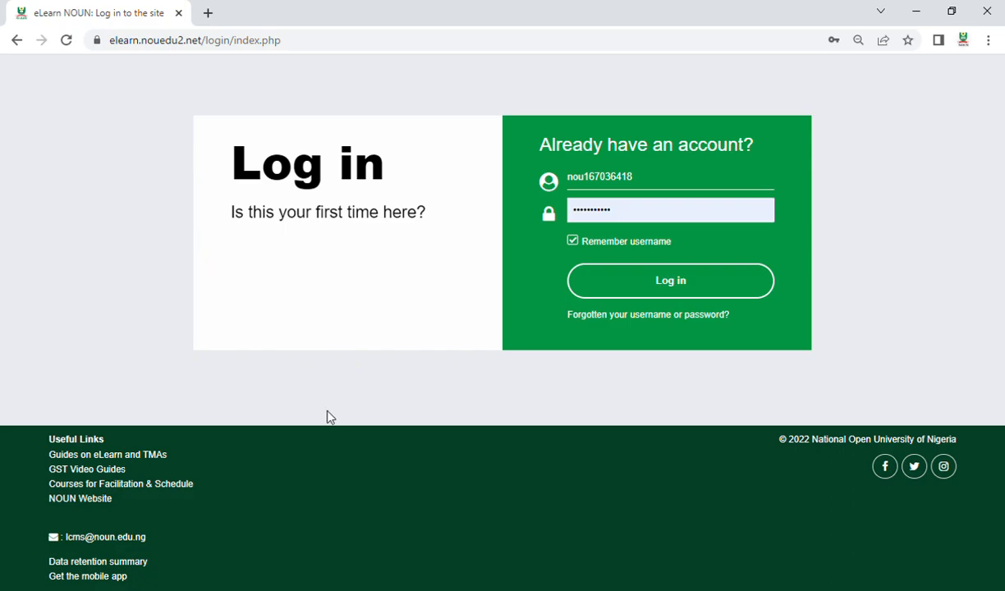
pyautogui.moveTo(999, 91)
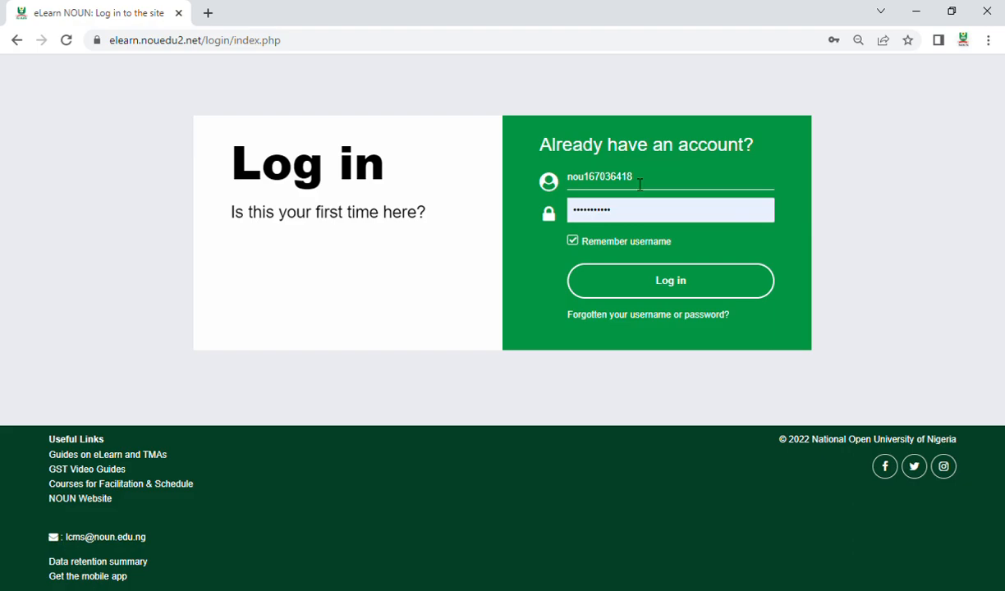
# Sign in to NOUN eLearn and list the enrolled courses under My courses
pyautogui.click(670, 280)
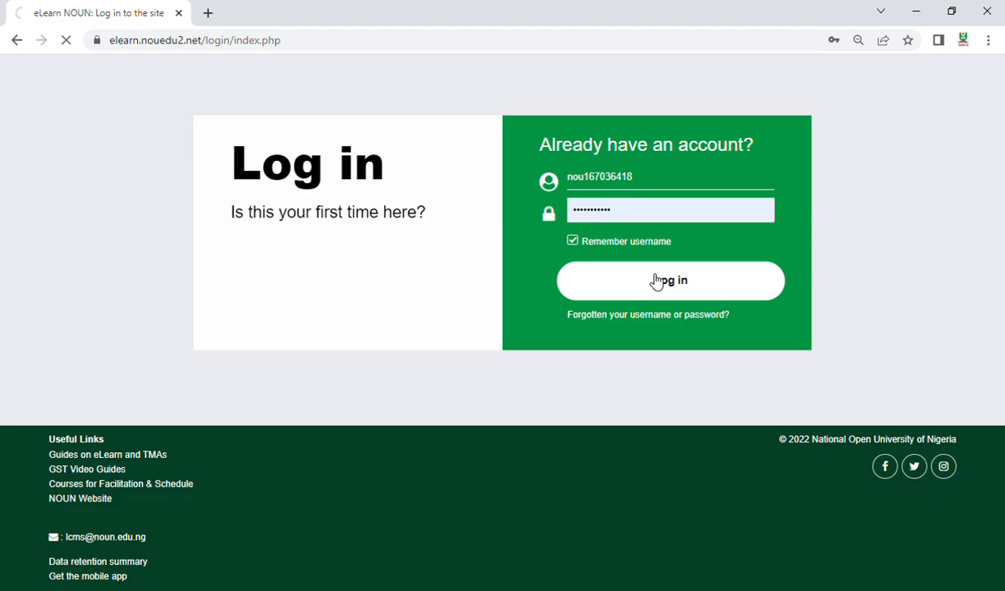
pyautogui.click(669, 281)
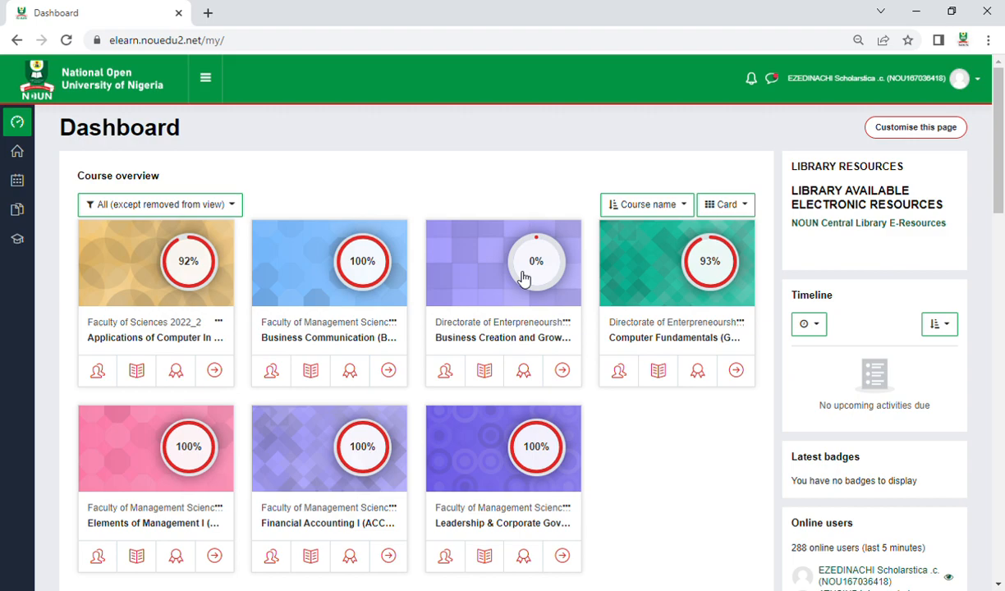
pyautogui.moveTo(673, 270)
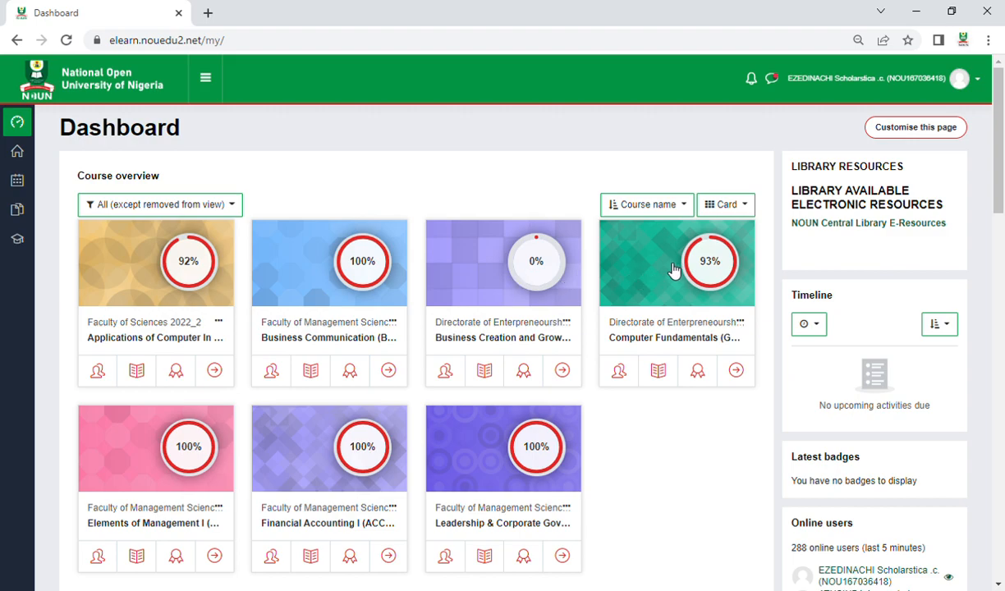
pyautogui.moveTo(492, 284)
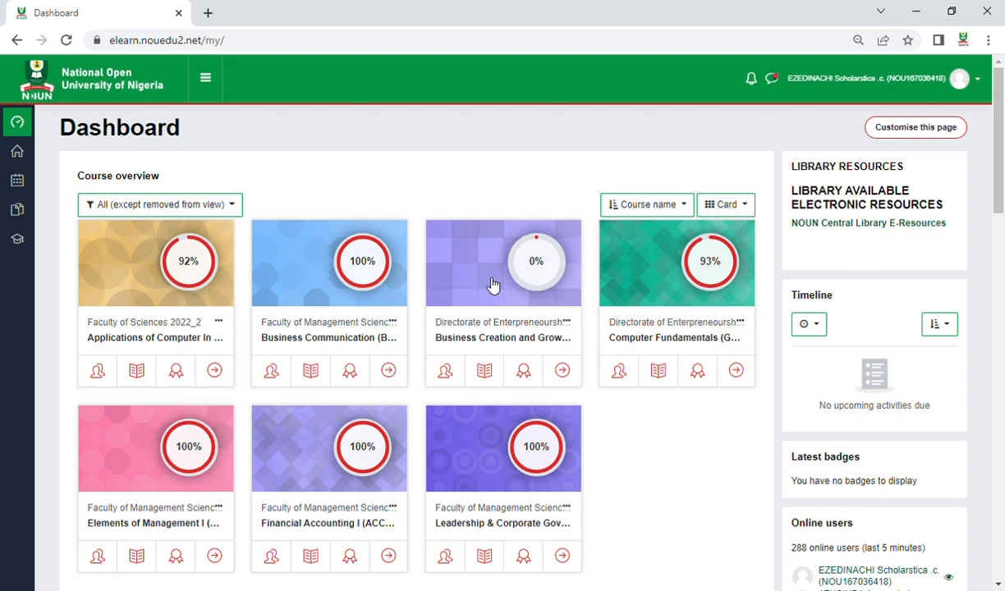
pyautogui.moveTo(545, 306)
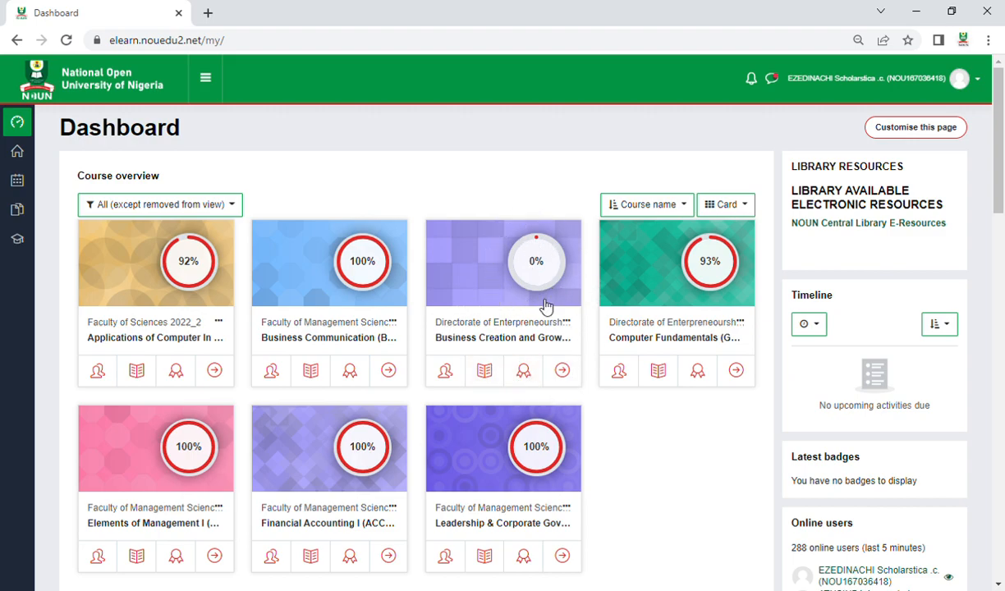
pyautogui.moveTo(599, 236)
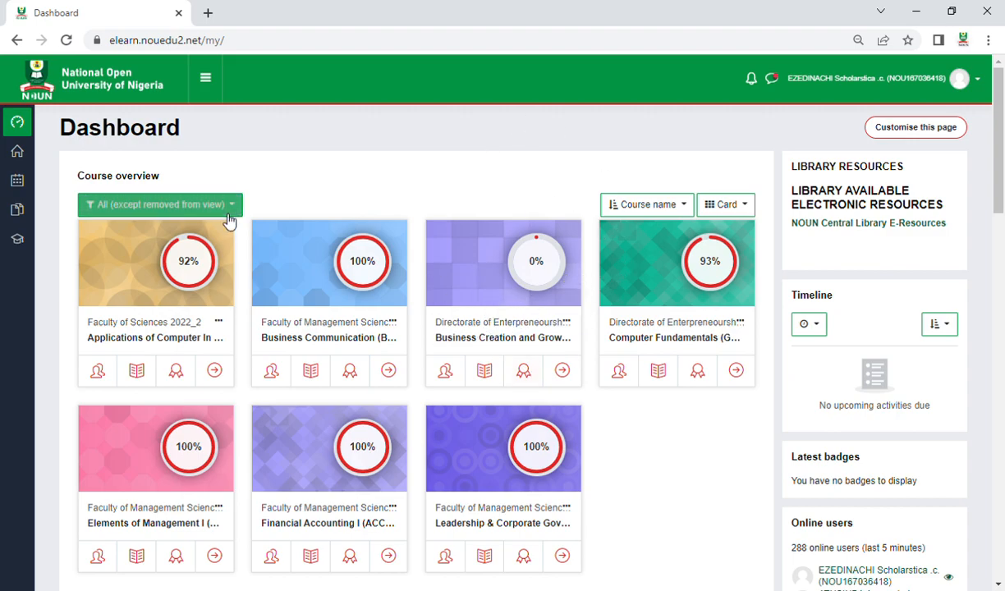
pyautogui.click(17, 238)
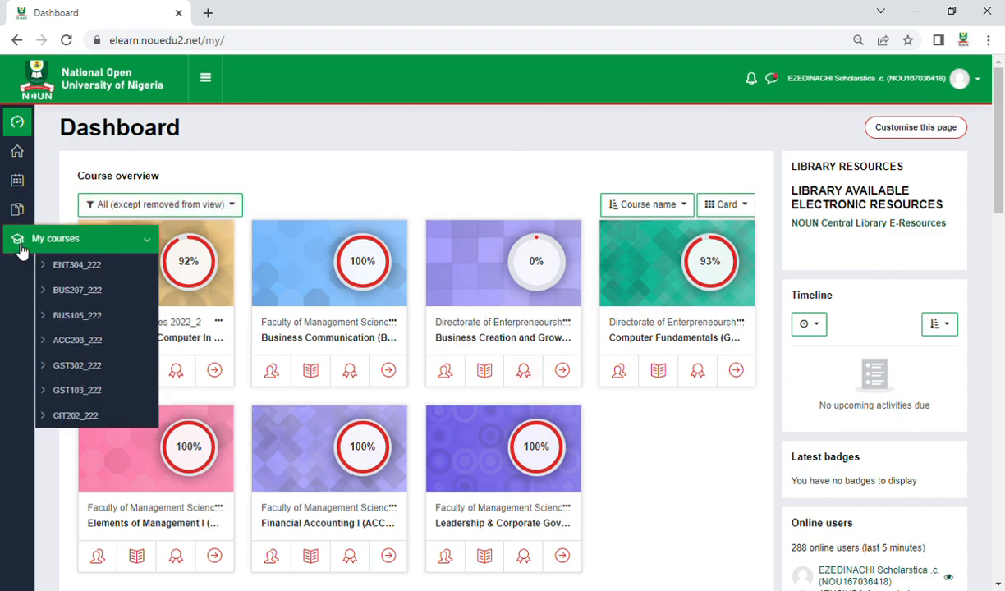
# Open the GST302_222 course page and mark the Important Files folder complete
pyautogui.click(77, 366)
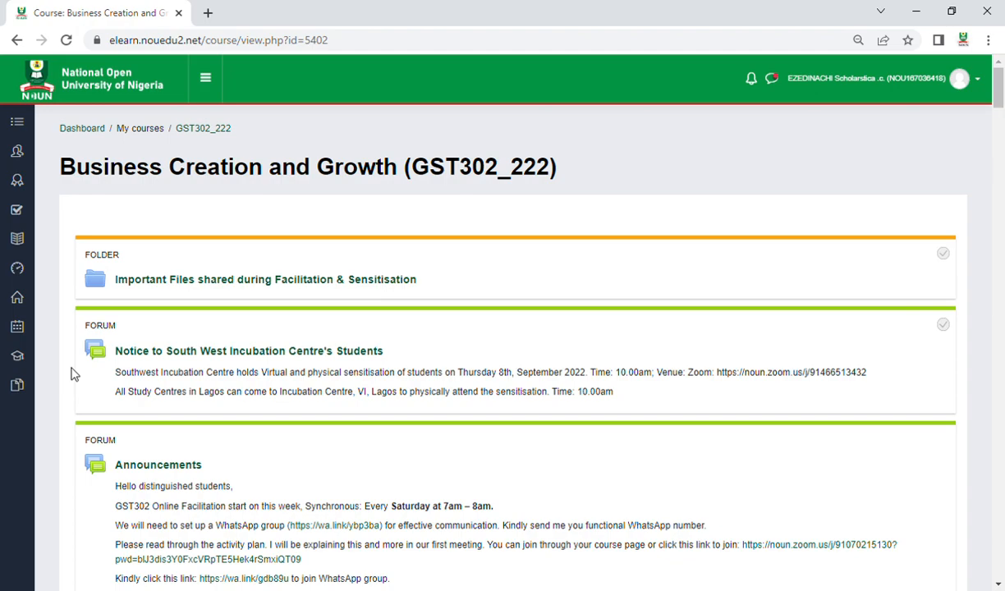
pyautogui.moveTo(663, 290)
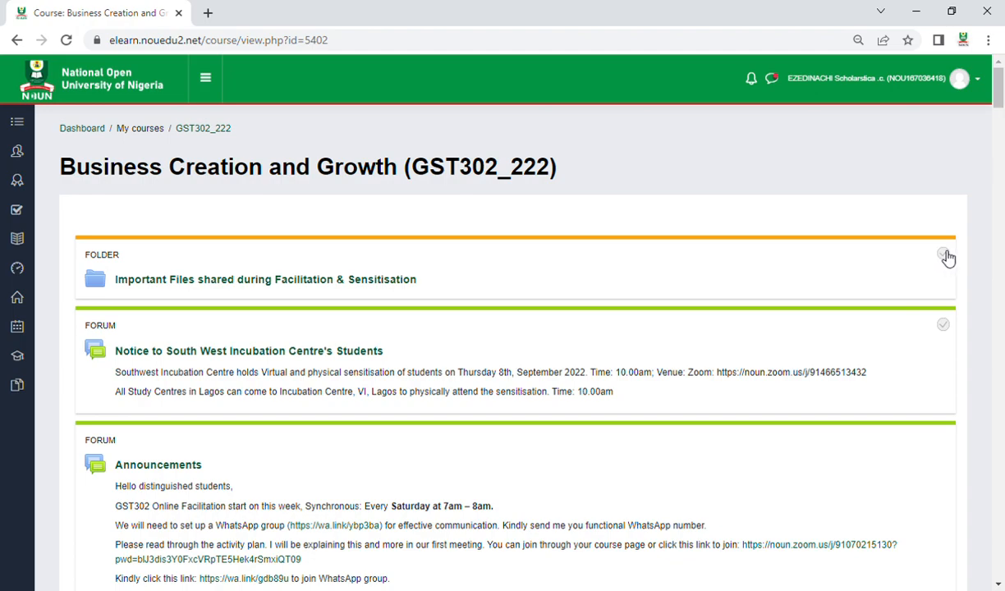
pyautogui.click(942, 252)
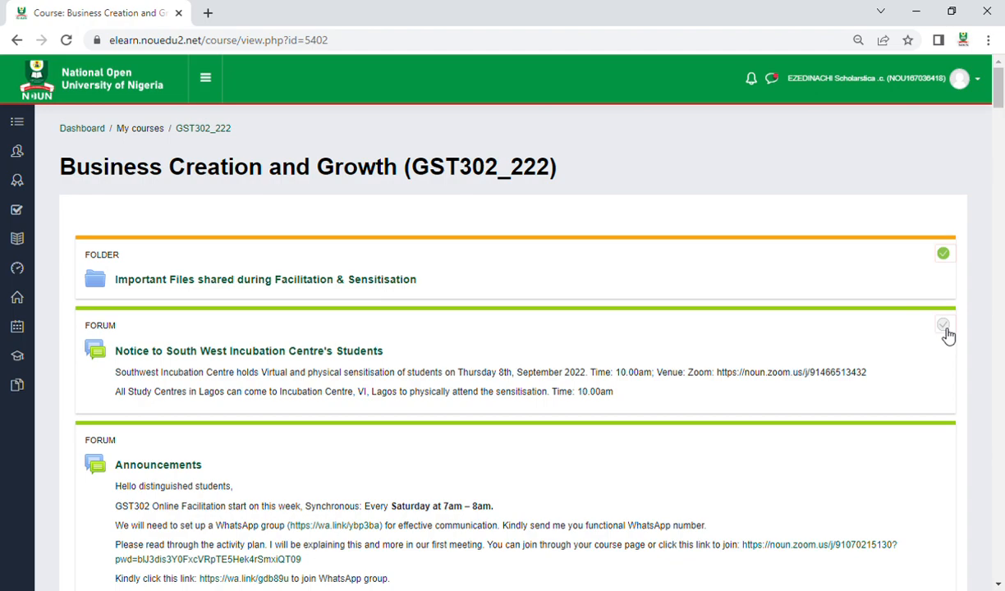
pyautogui.scroll(-3)
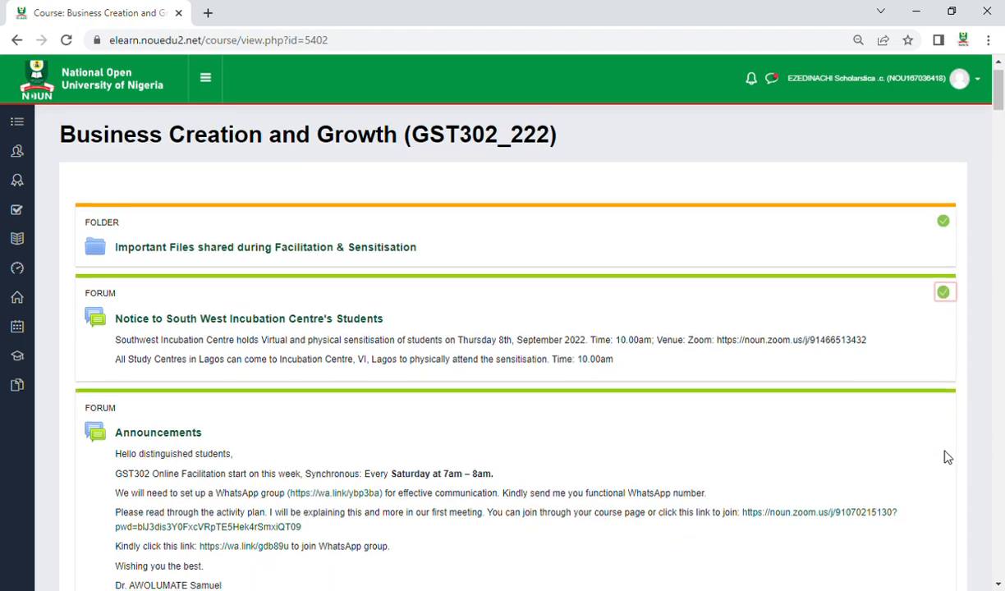
pyautogui.scroll(-3)
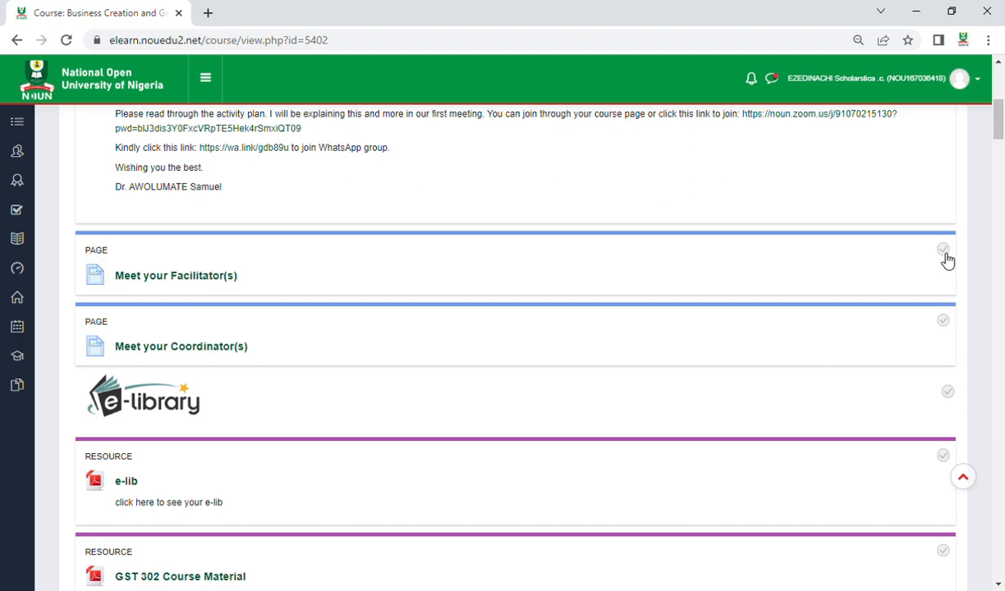
# Mark Meet your Facilitator(s), Meet your Coordinator(s) and the Chat Session complete
pyautogui.click(942, 249)
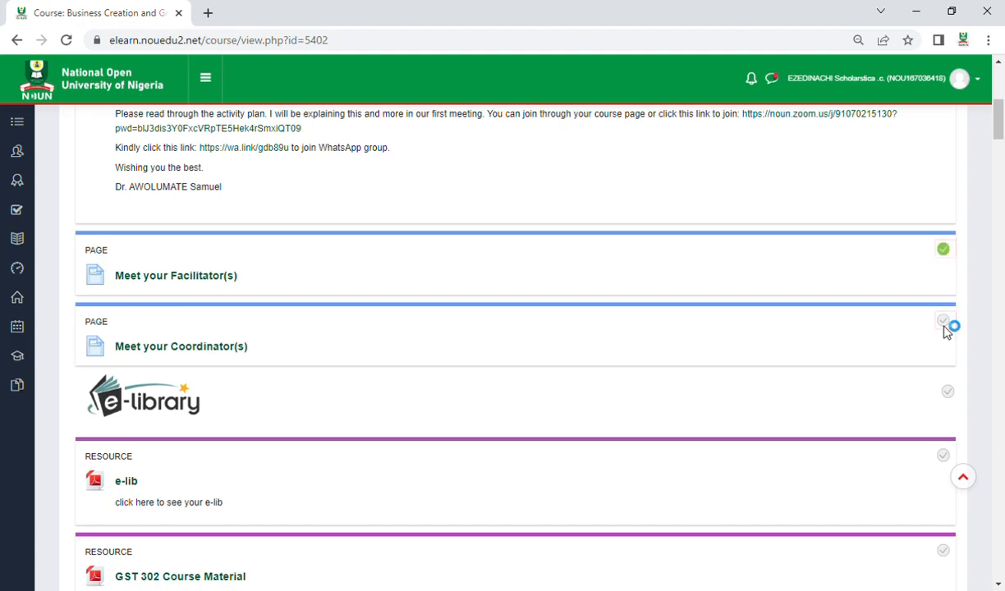
pyautogui.click(942, 320)
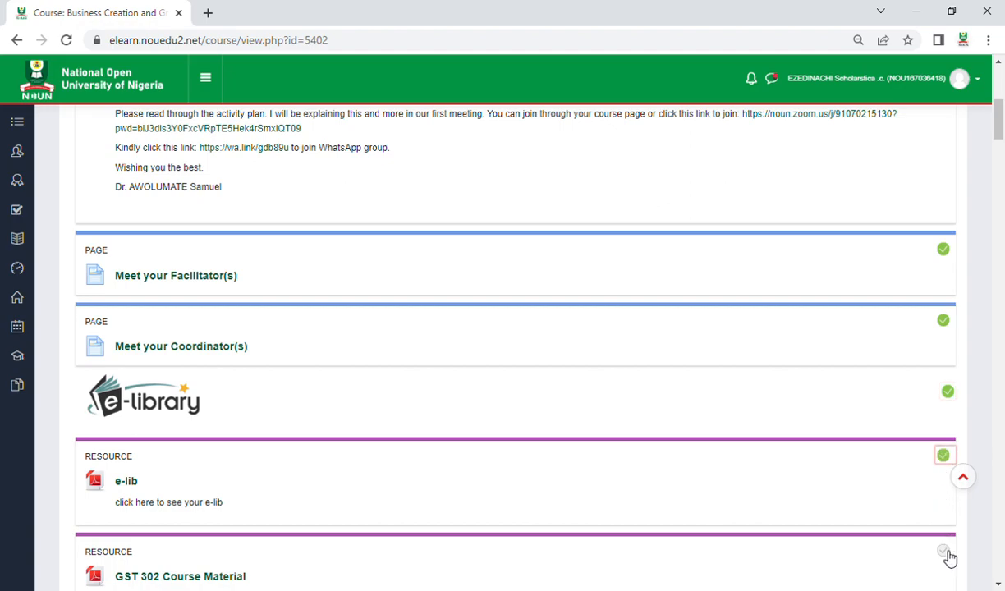
pyautogui.scroll(-3)
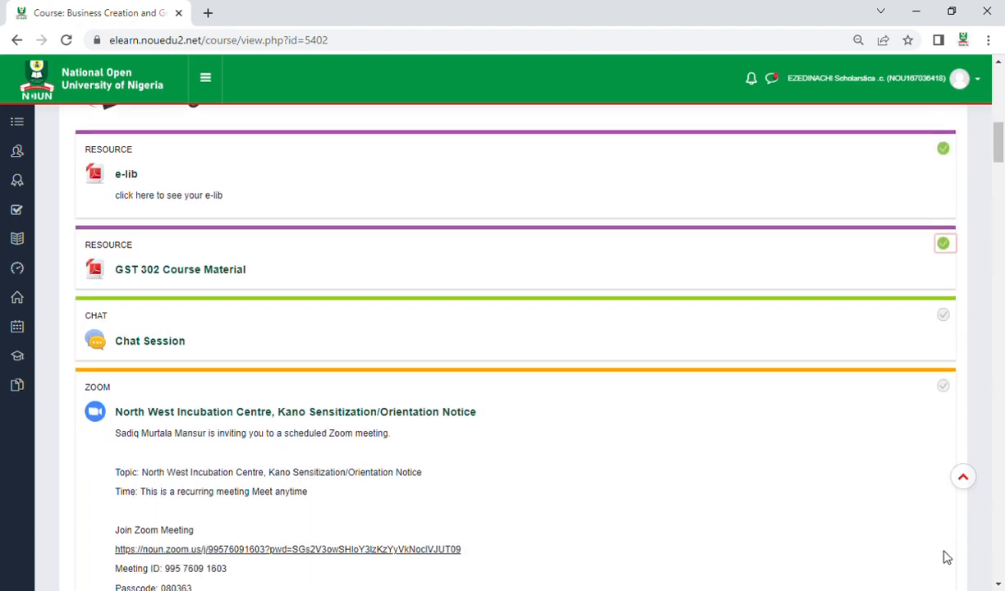
pyautogui.scroll(-3)
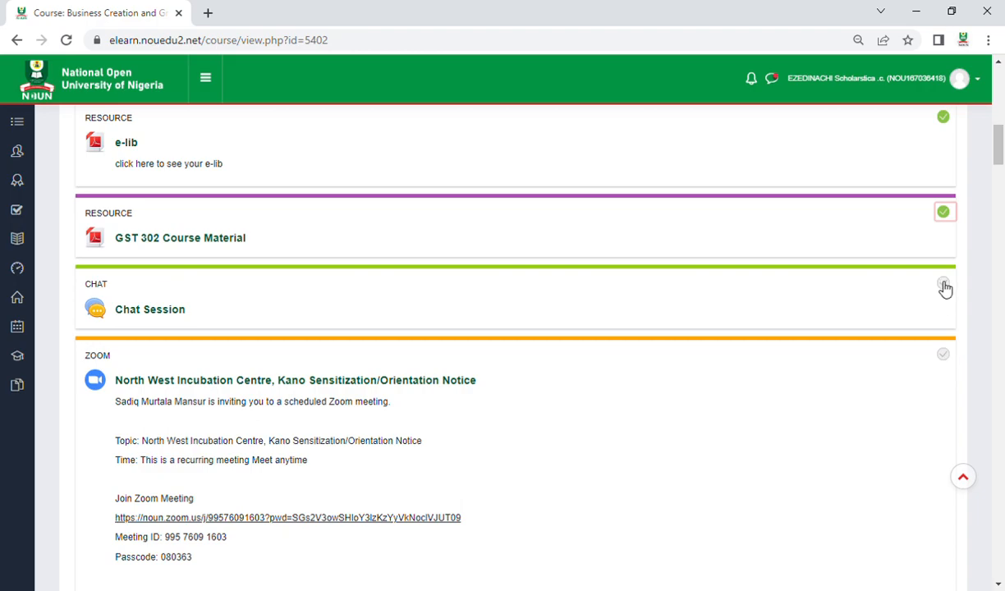
pyautogui.moveTo(945, 289)
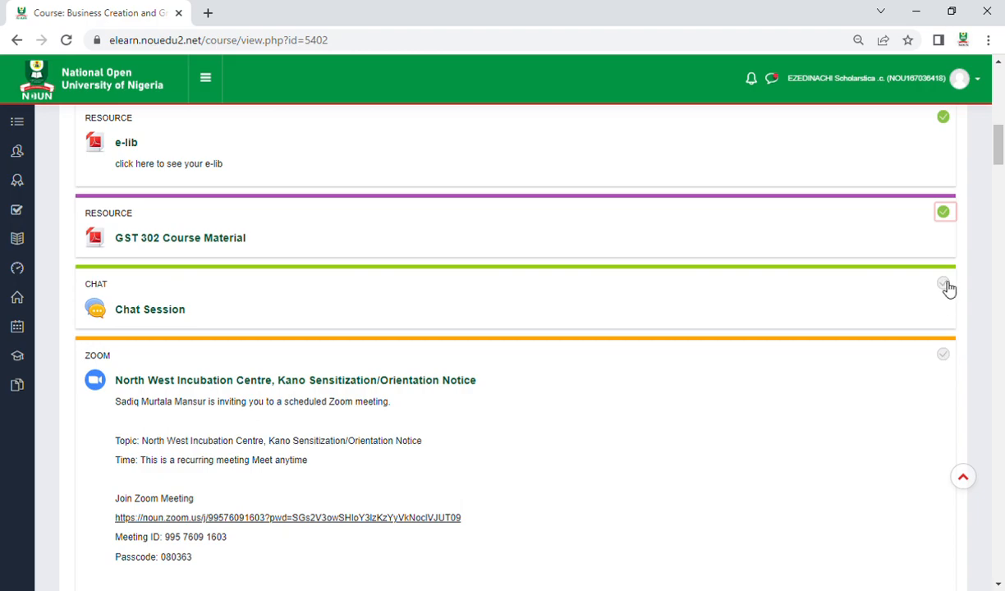
pyautogui.click(944, 284)
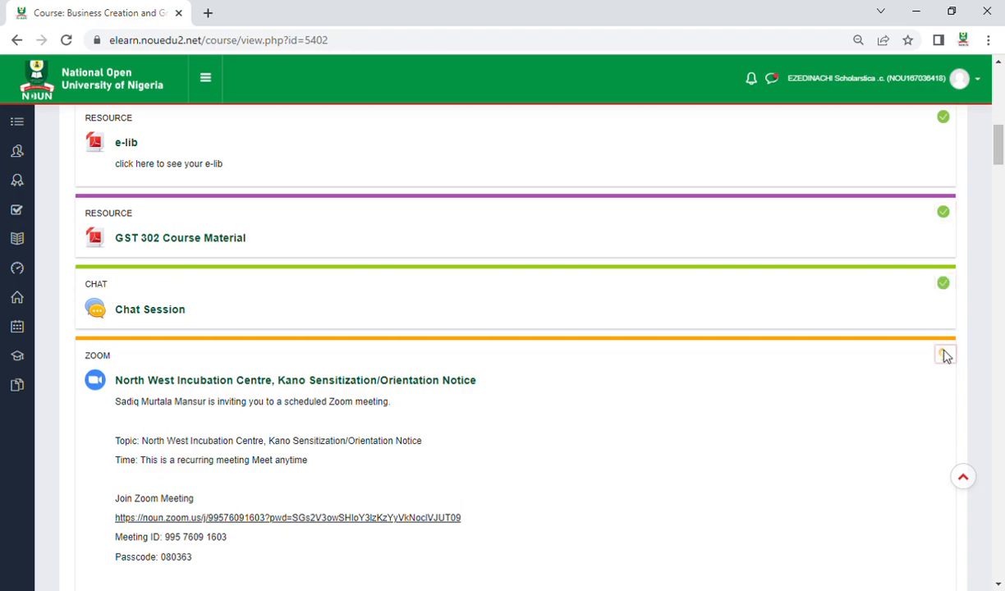
pyautogui.scroll(-3)
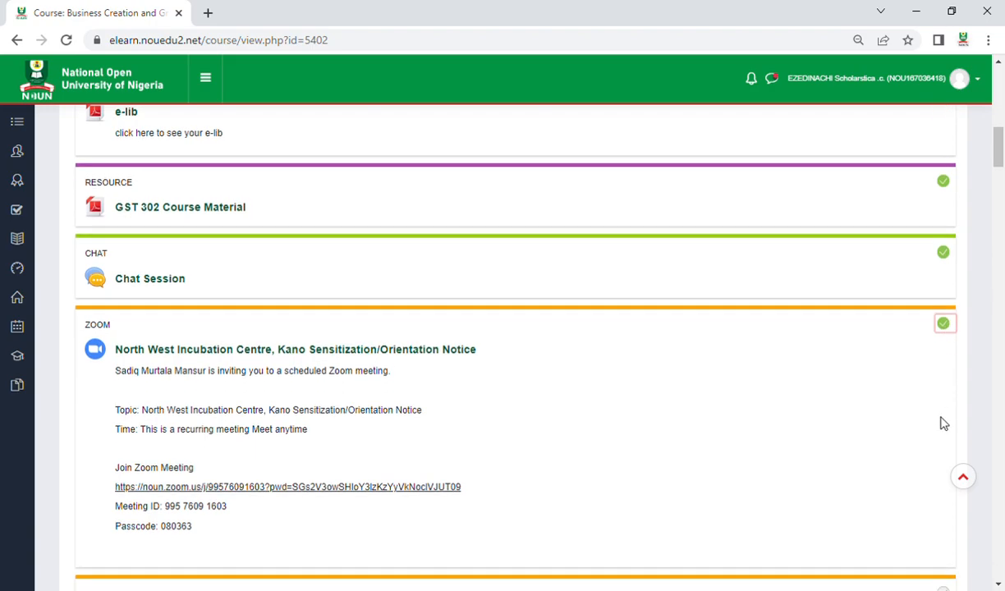
pyautogui.scroll(-3)
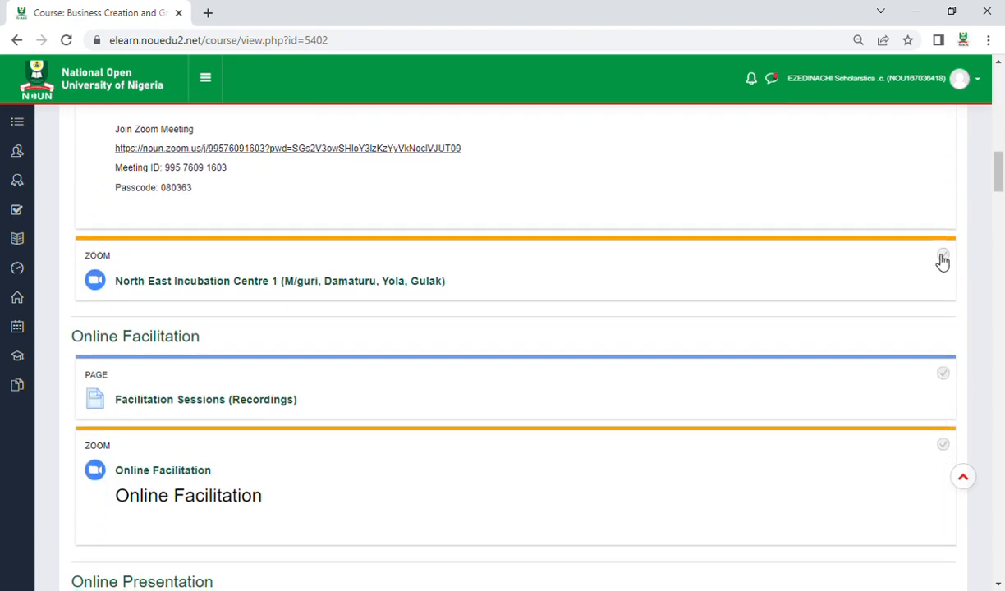
# Mark the North East Incubation Centre meeting, Kano Presentation I, and Presentation Links 2 and 3 complete
pyautogui.click(943, 253)
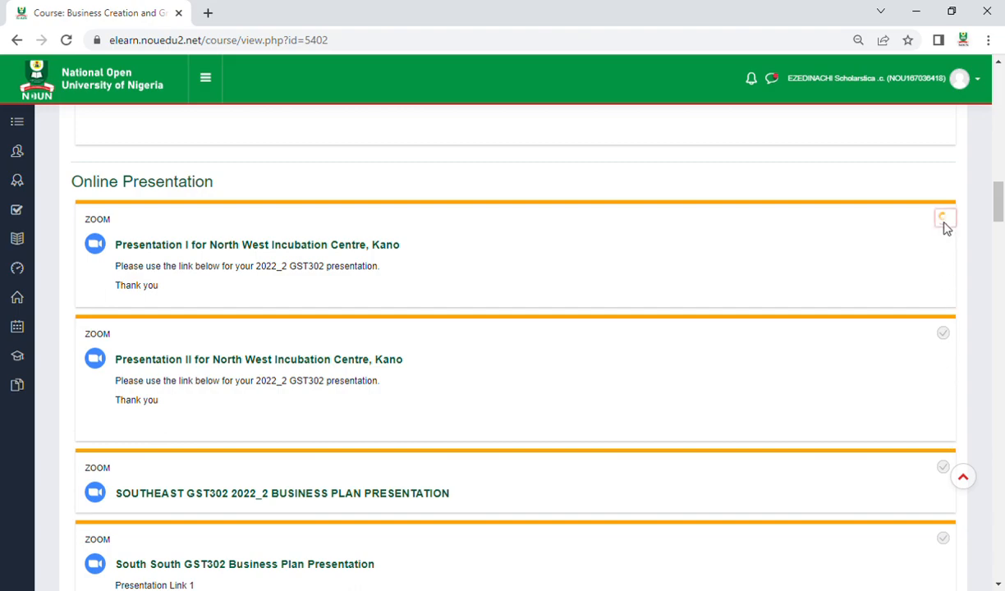
pyautogui.click(943, 218)
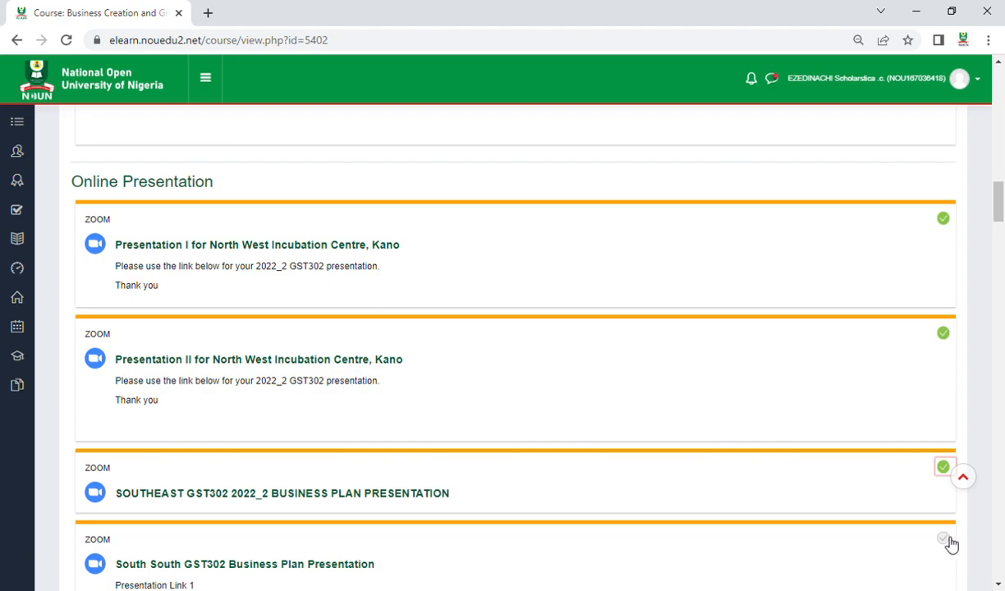
pyautogui.scroll(-3)
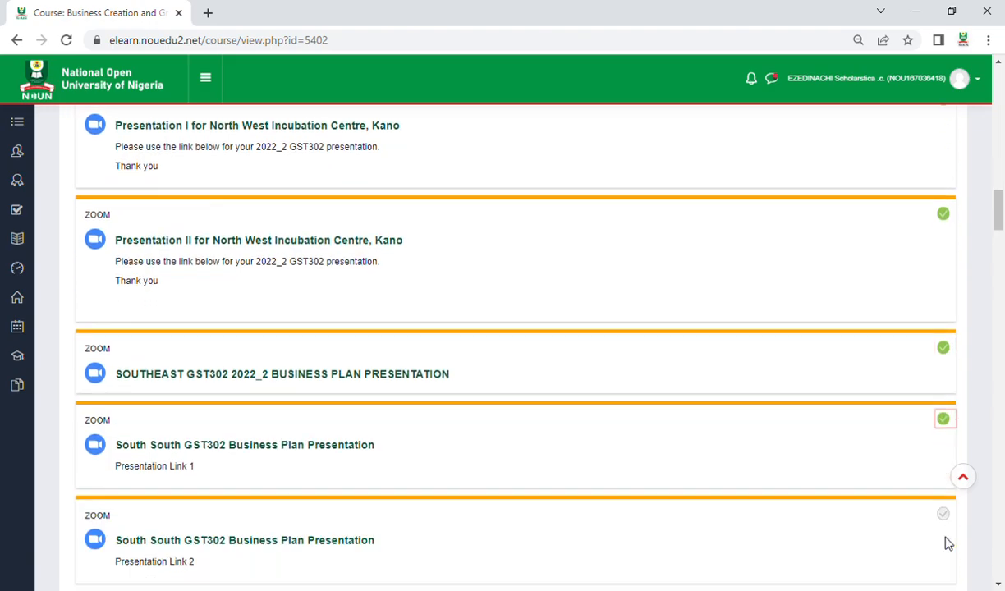
pyautogui.scroll(-3)
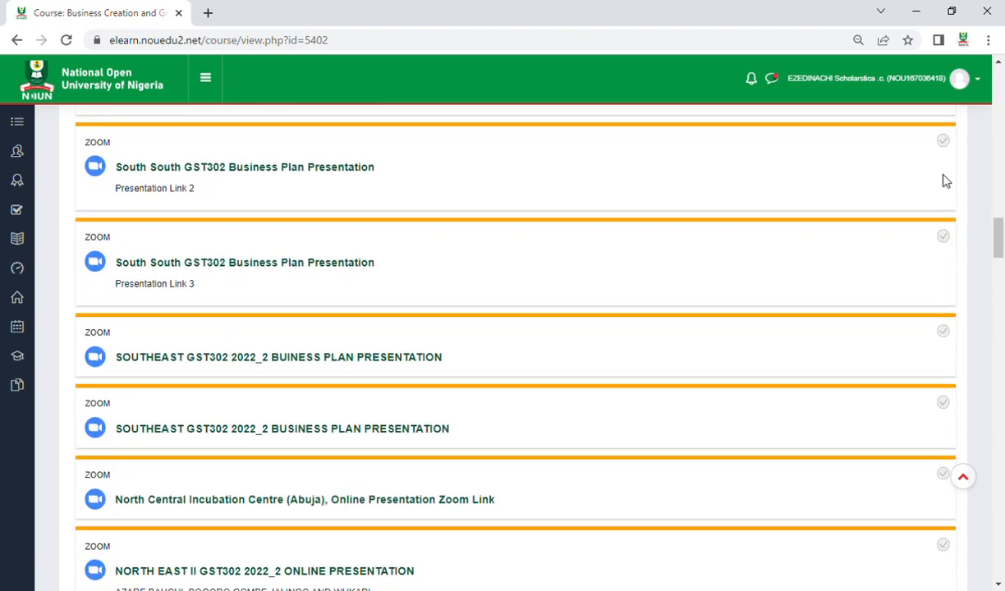
pyautogui.click(942, 139)
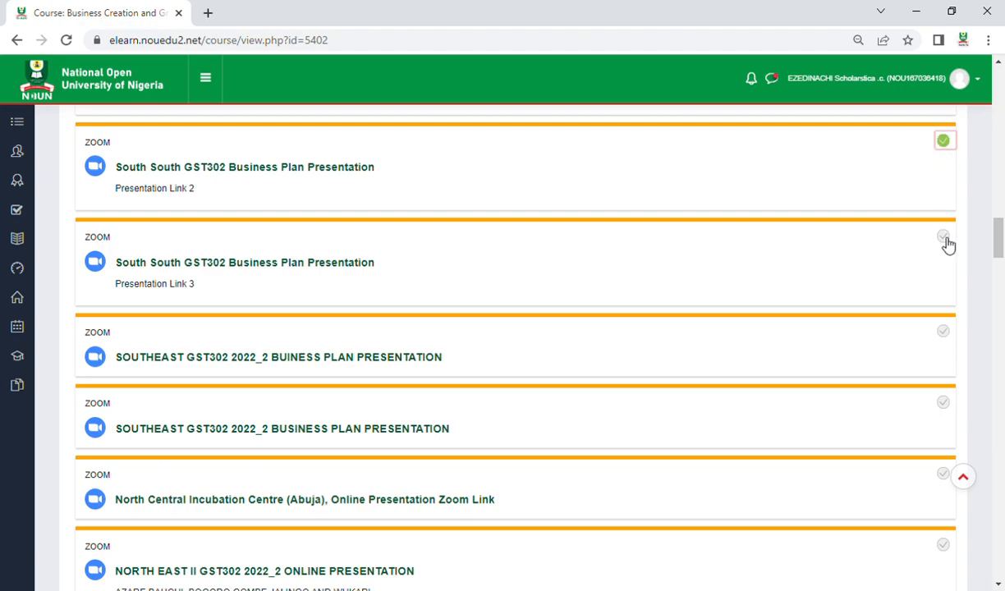
pyautogui.click(942, 236)
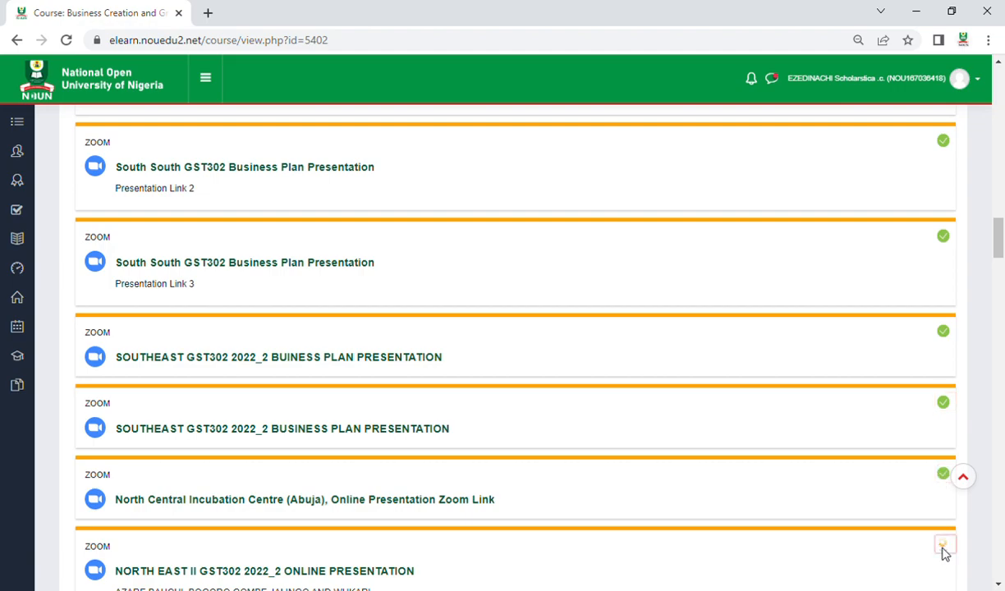
pyautogui.scroll(-3)
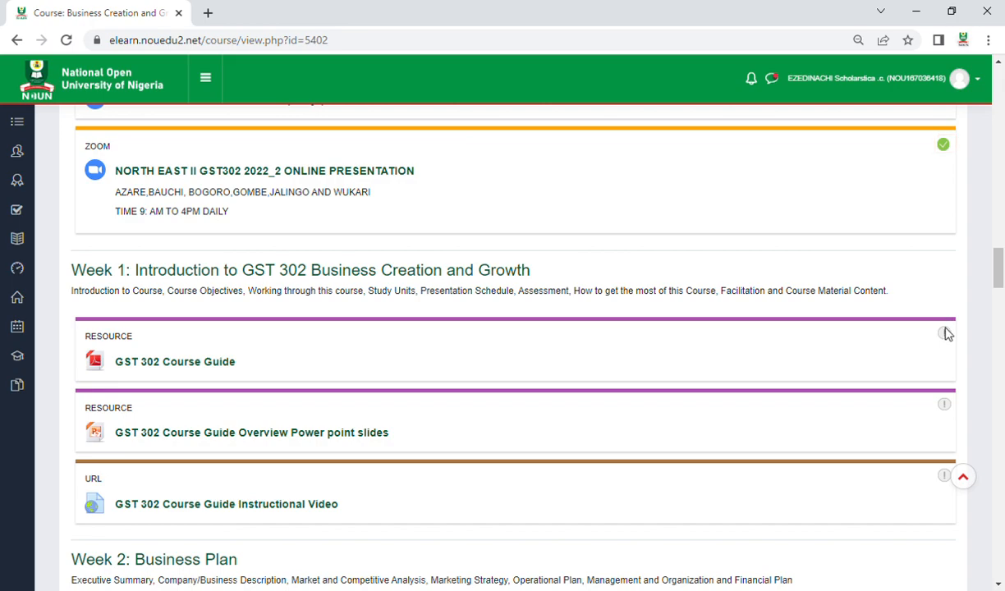
pyautogui.moveTo(538, 363)
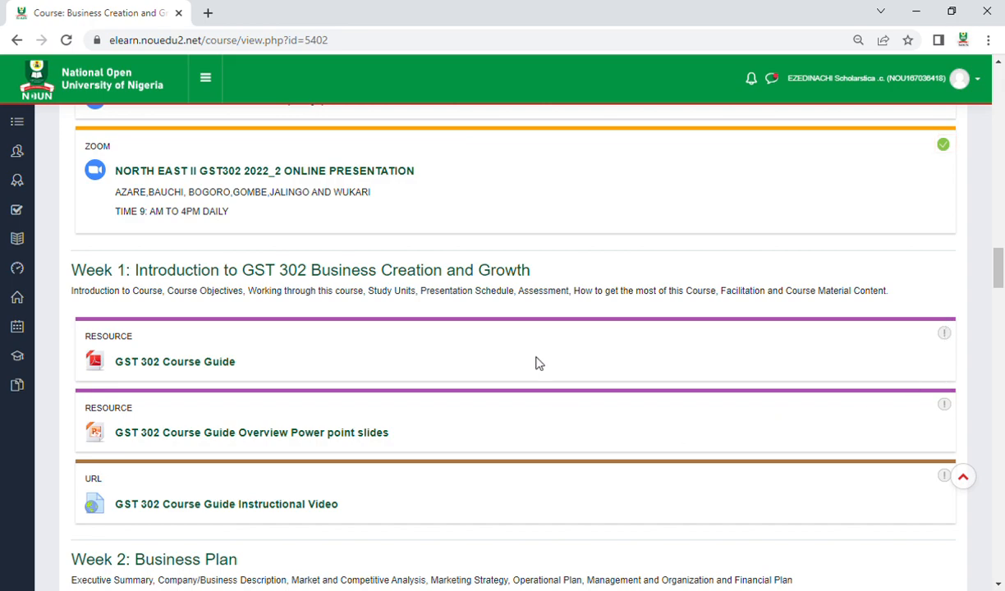
# View the GST 302 Course Guide PDF, then download the Course Guide Overview PowerPoint slides
pyautogui.click(175, 361)
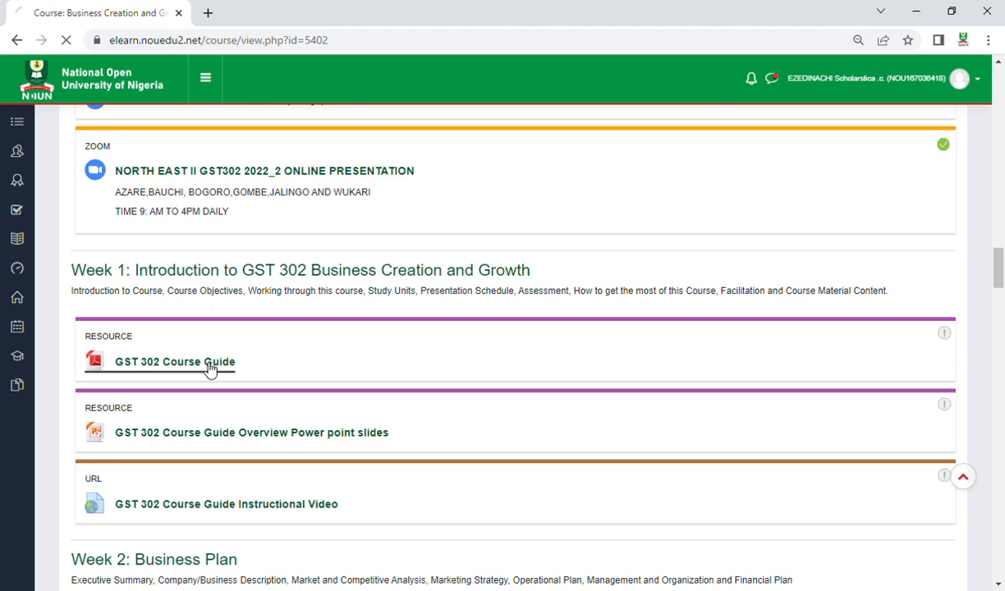
pyautogui.click(174, 362)
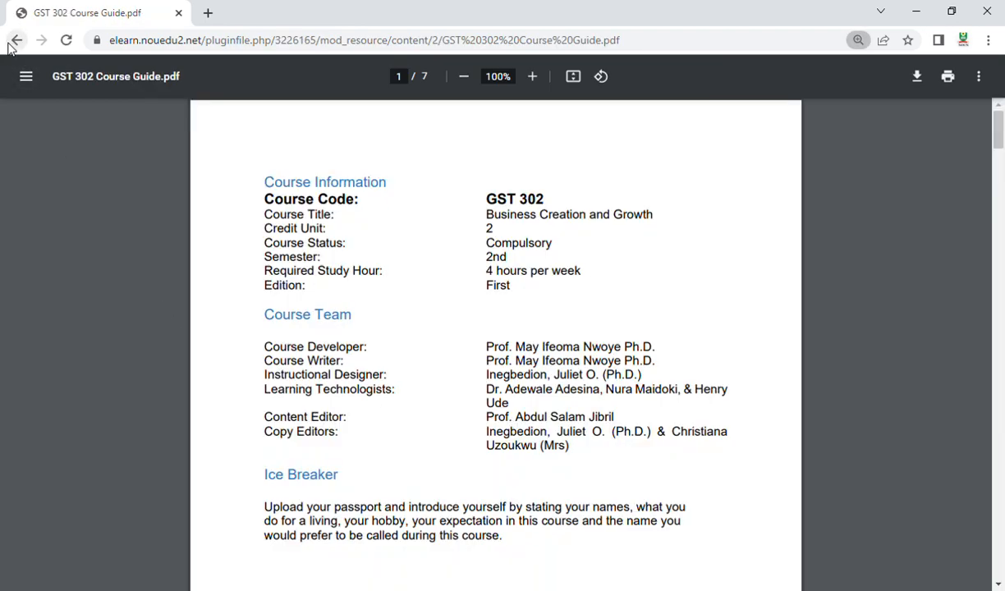
pyautogui.click(17, 40)
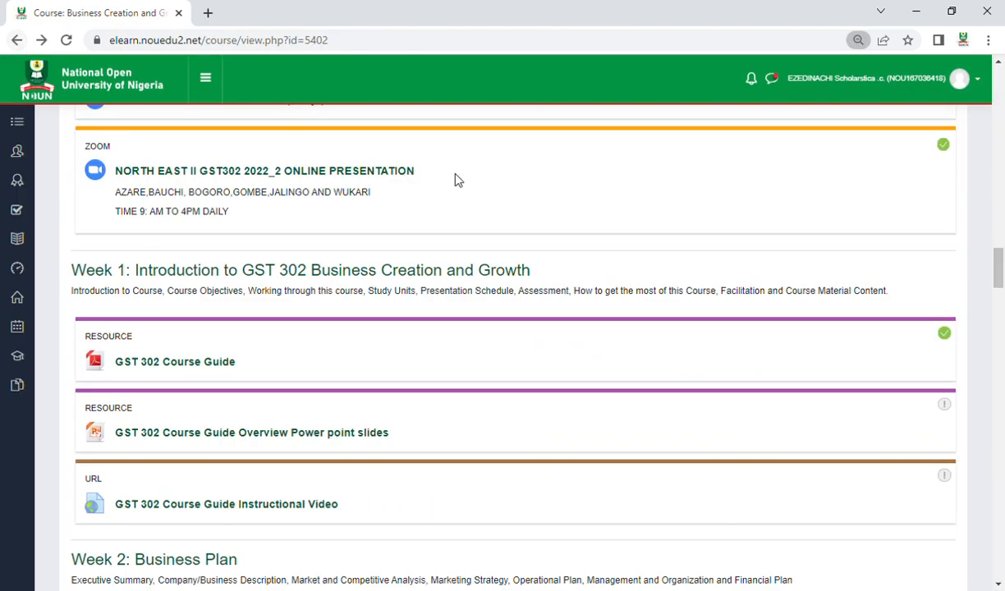
pyautogui.moveTo(944, 405)
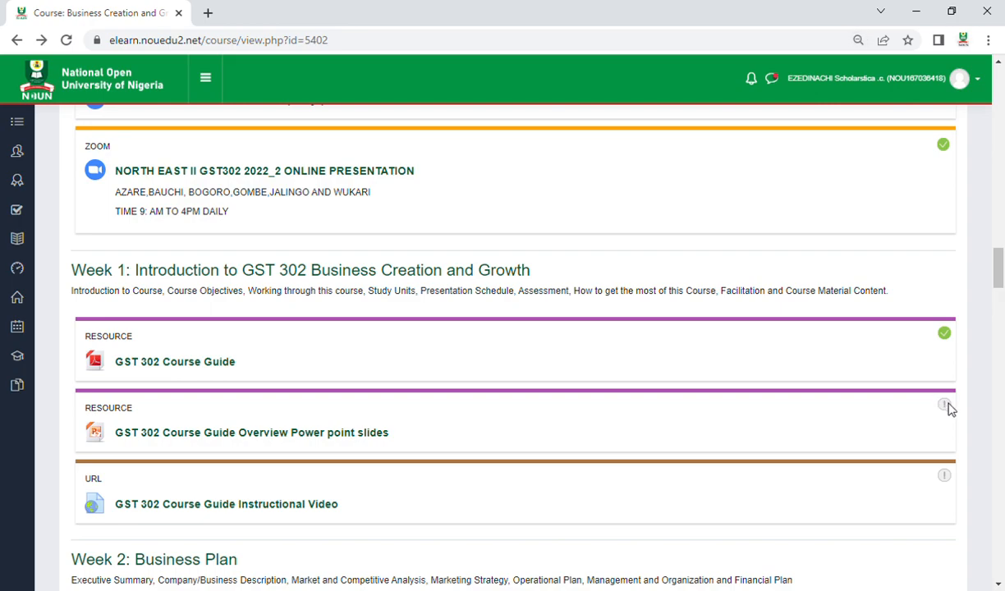
pyautogui.click(251, 433)
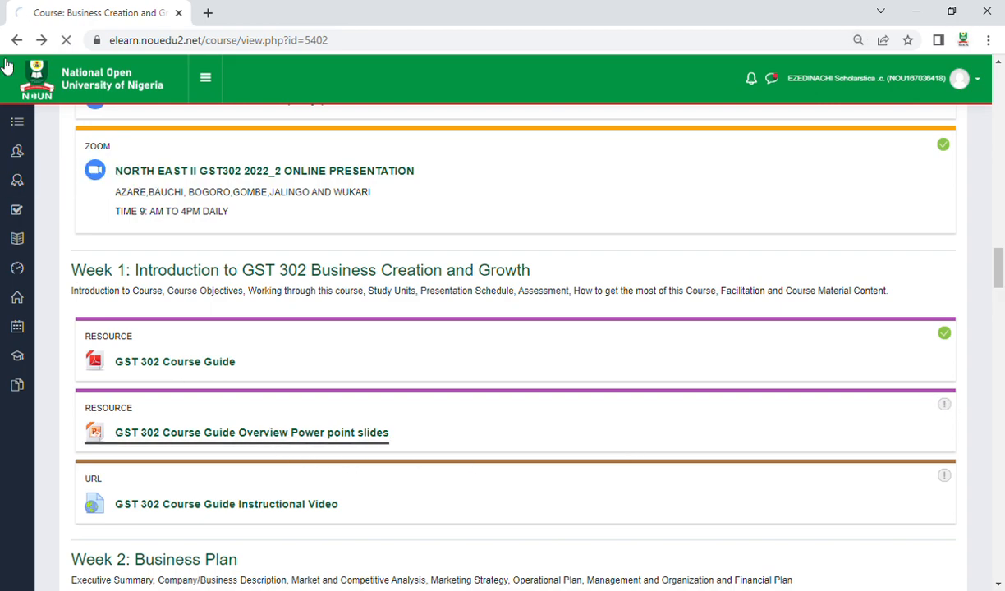
pyautogui.click(251, 433)
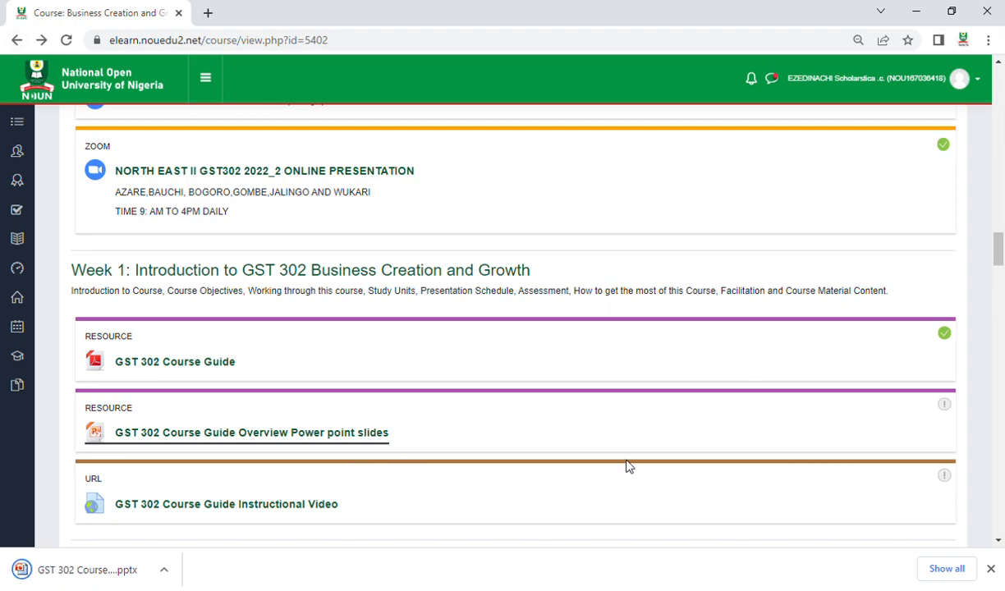
pyautogui.scroll(-3)
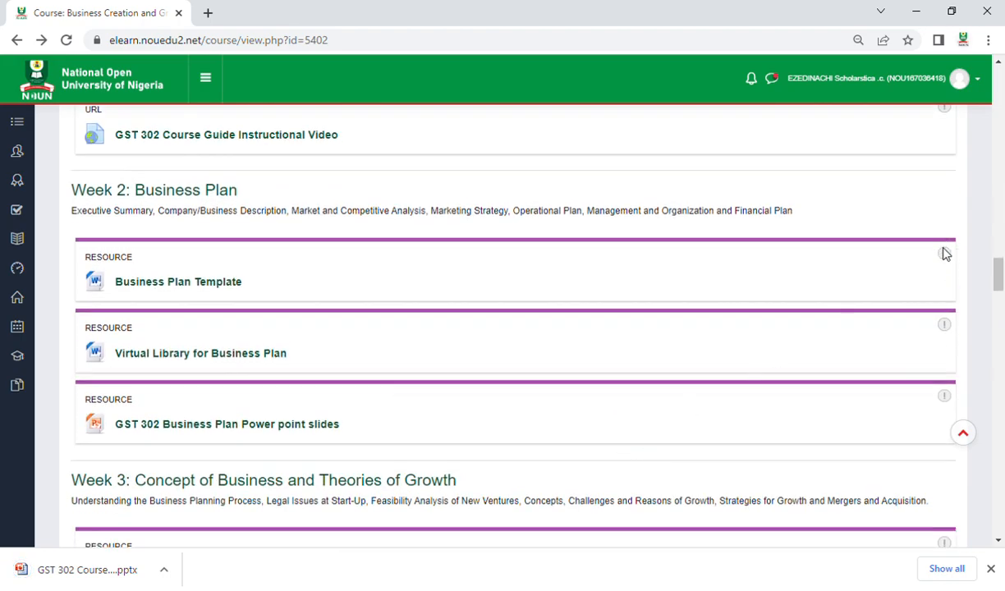
pyautogui.moveTo(941, 334)
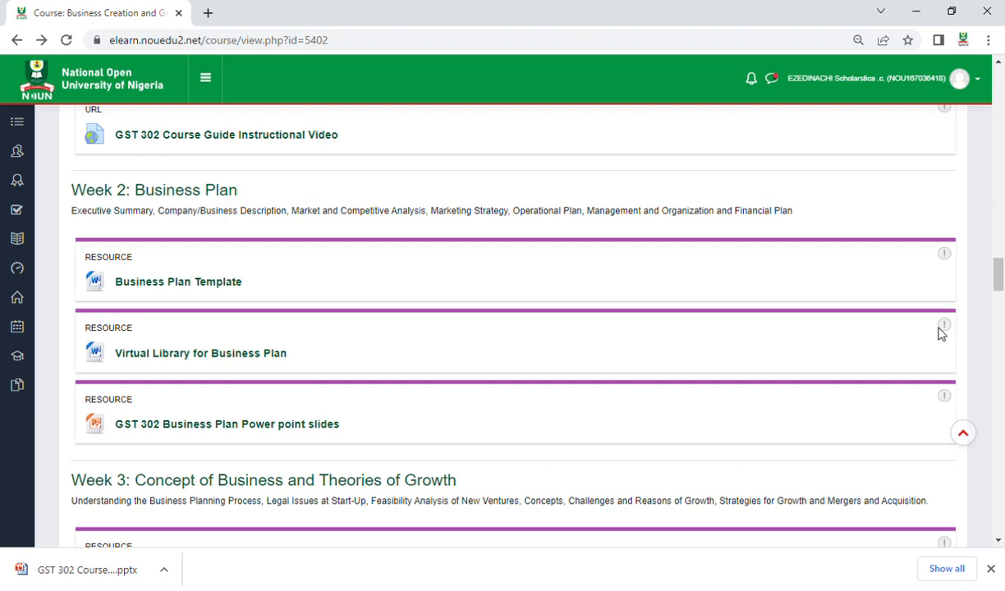
pyautogui.moveTo(97, 269)
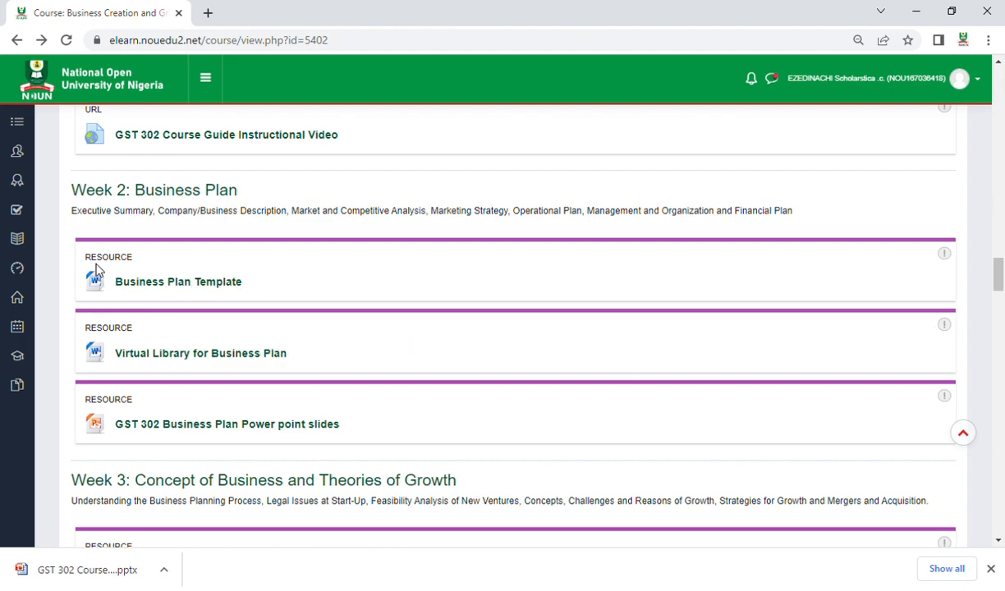
pyautogui.moveTo(253, 310)
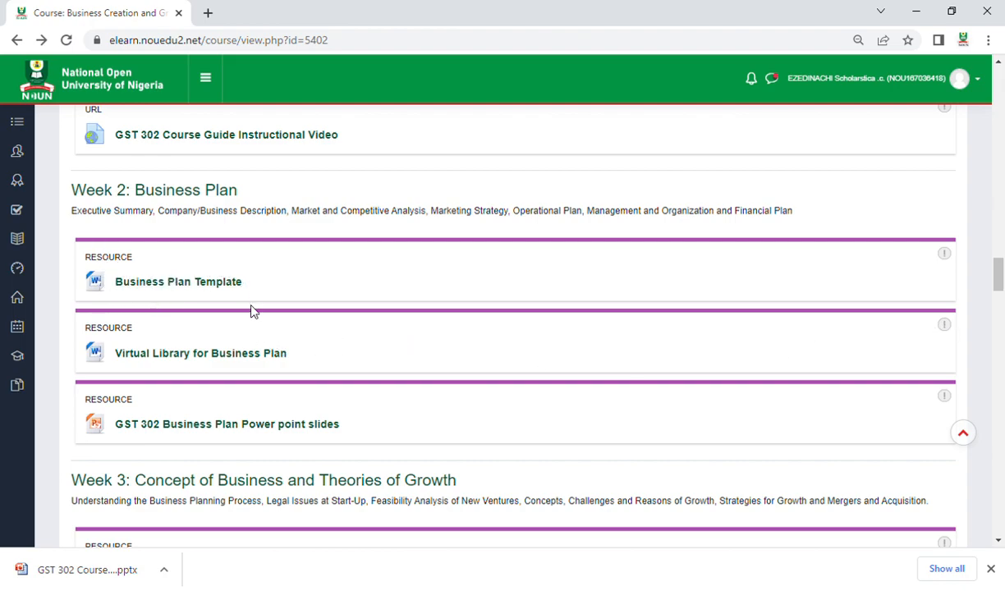
pyautogui.scroll(-3)
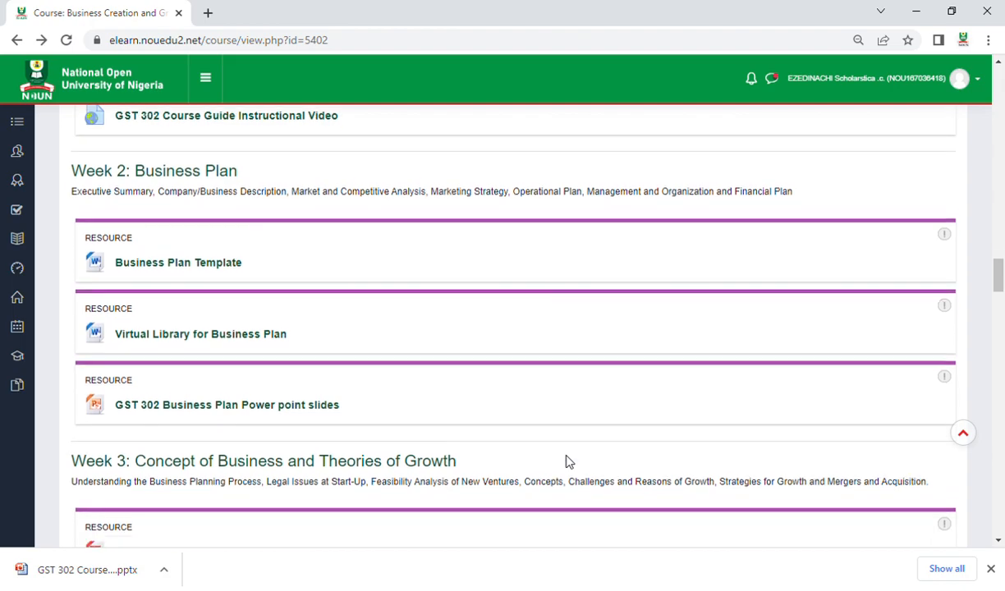
pyautogui.scroll(-3)
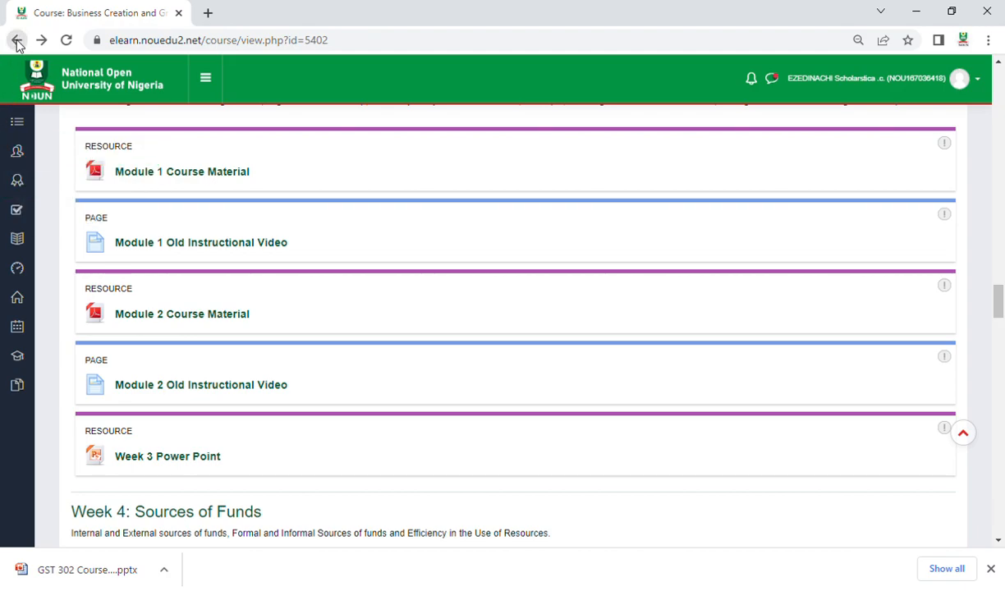
# Return to the Dashboard and reload until Business Creation and Growth shows 42%
pyautogui.click(17, 39)
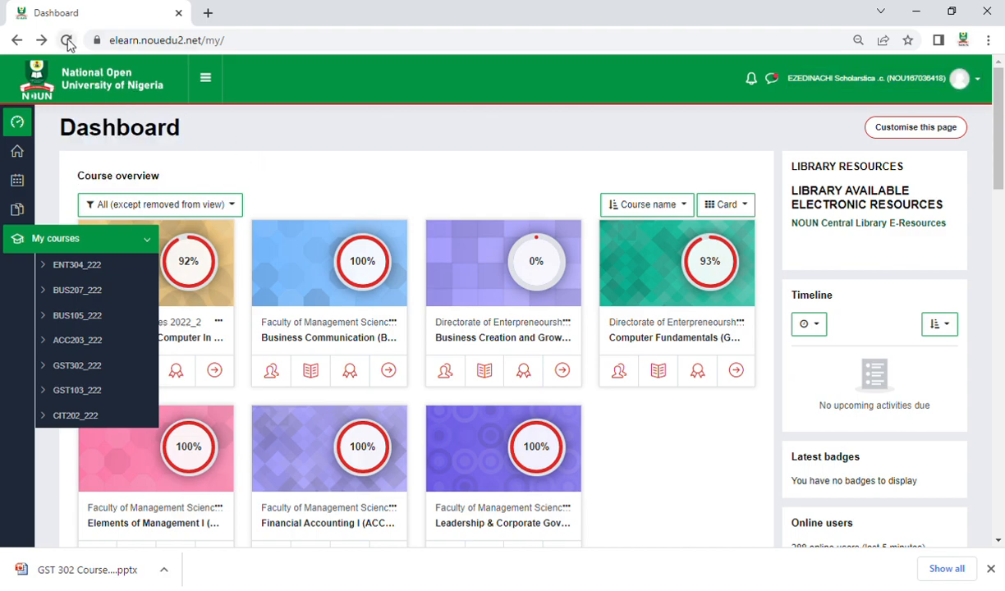
pyautogui.click(68, 40)
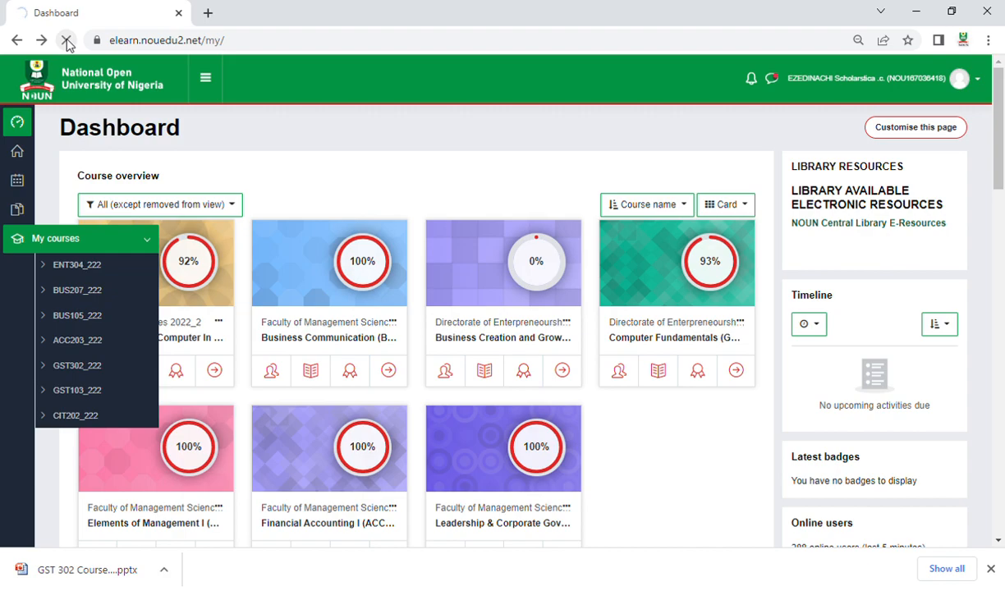
pyautogui.click(66, 39)
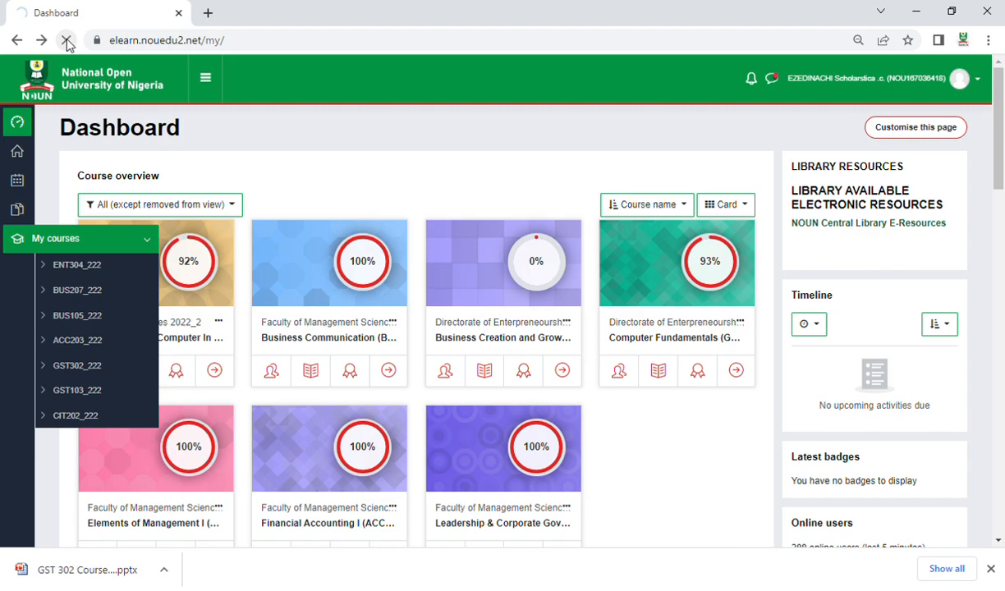
pyautogui.click(66, 39)
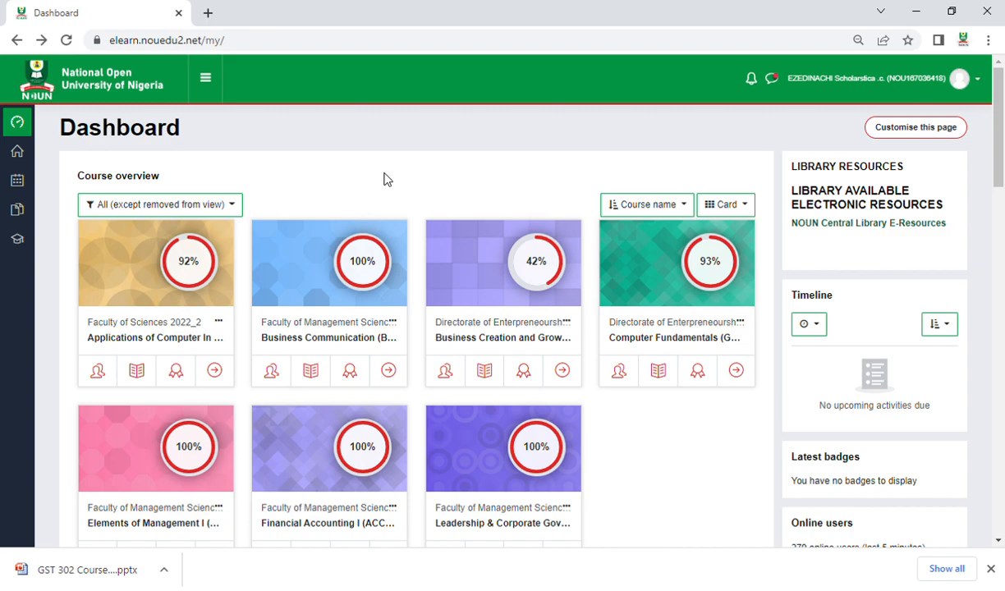
pyautogui.moveTo(258, 199)
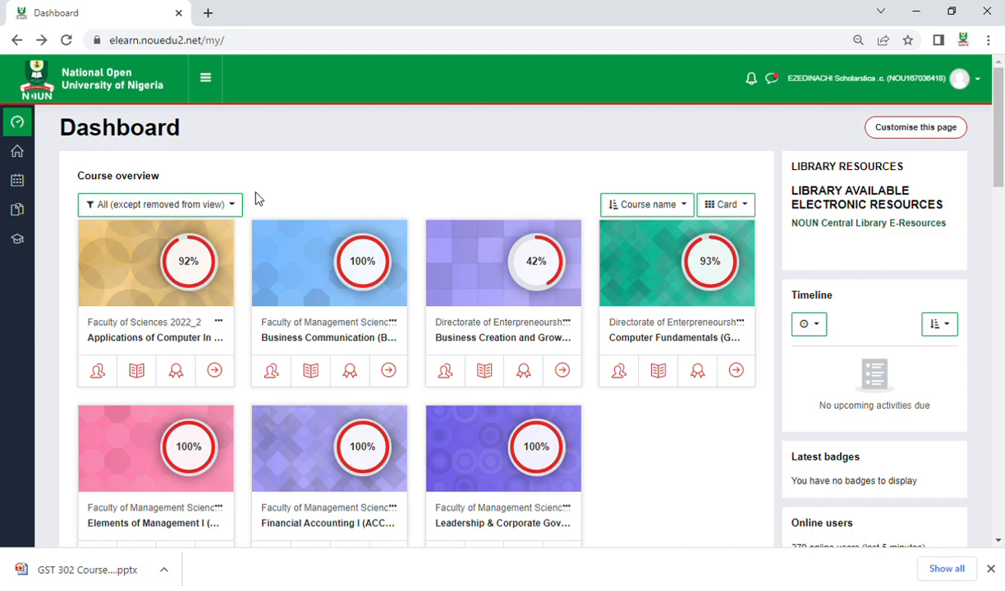
pyautogui.moveTo(215, 313)
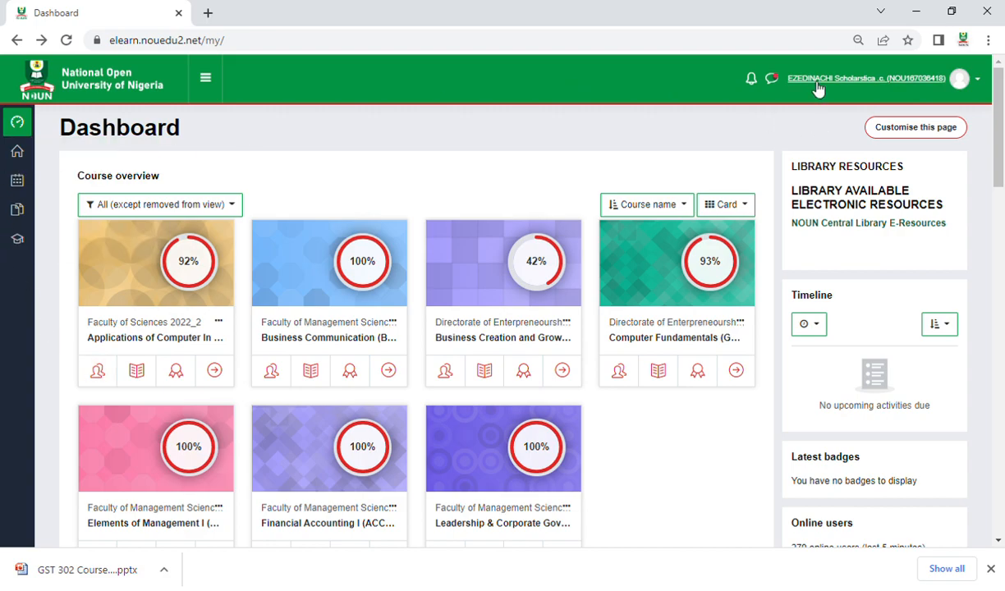
pyautogui.moveTo(823, 85)
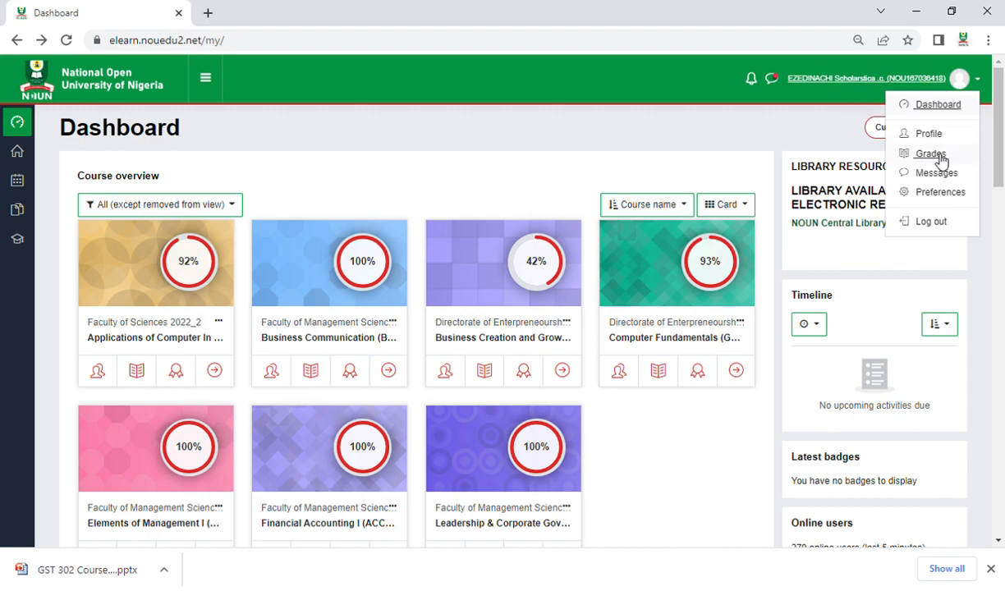
# Open the Grades overview from the user menu to check course grades
pyautogui.click(931, 154)
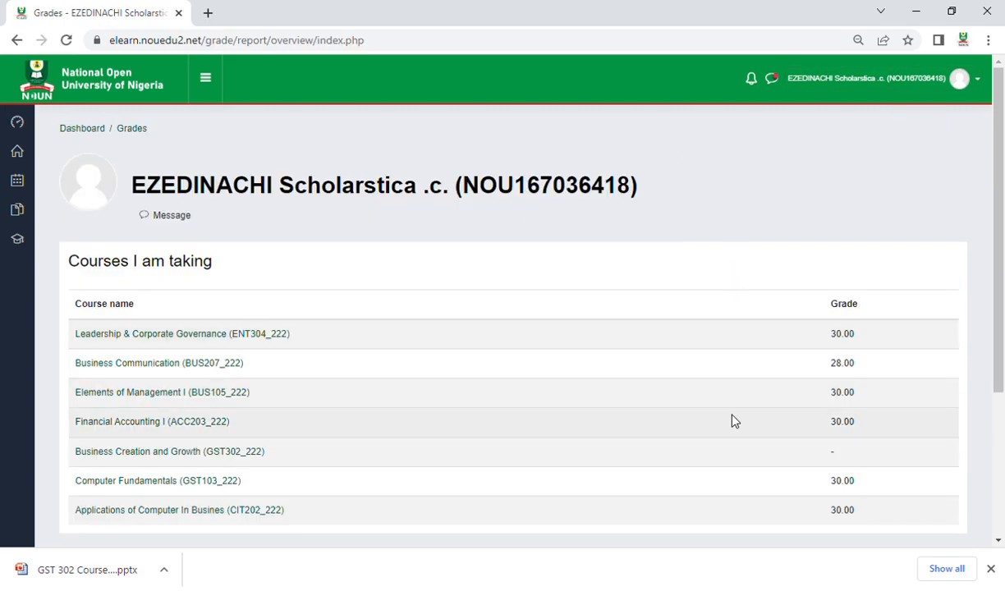
pyautogui.moveTo(727, 427)
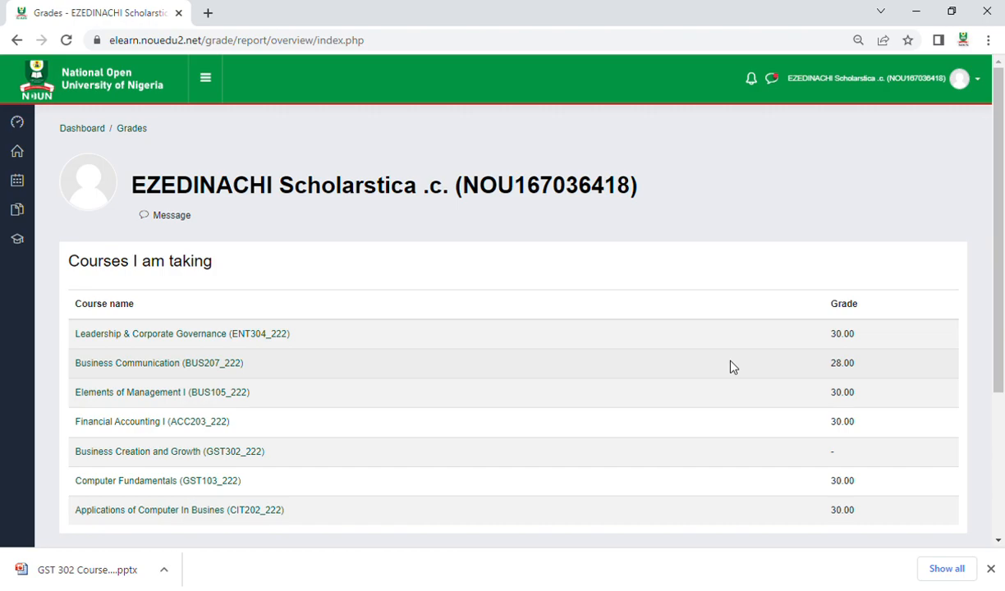
pyautogui.moveTo(687, 168)
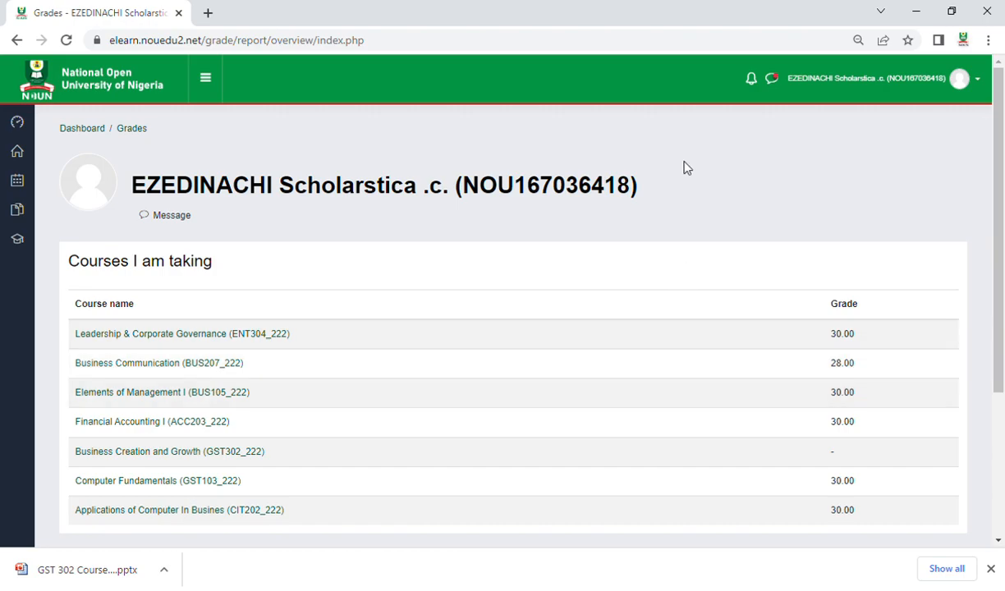
pyautogui.moveTo(459, 219)
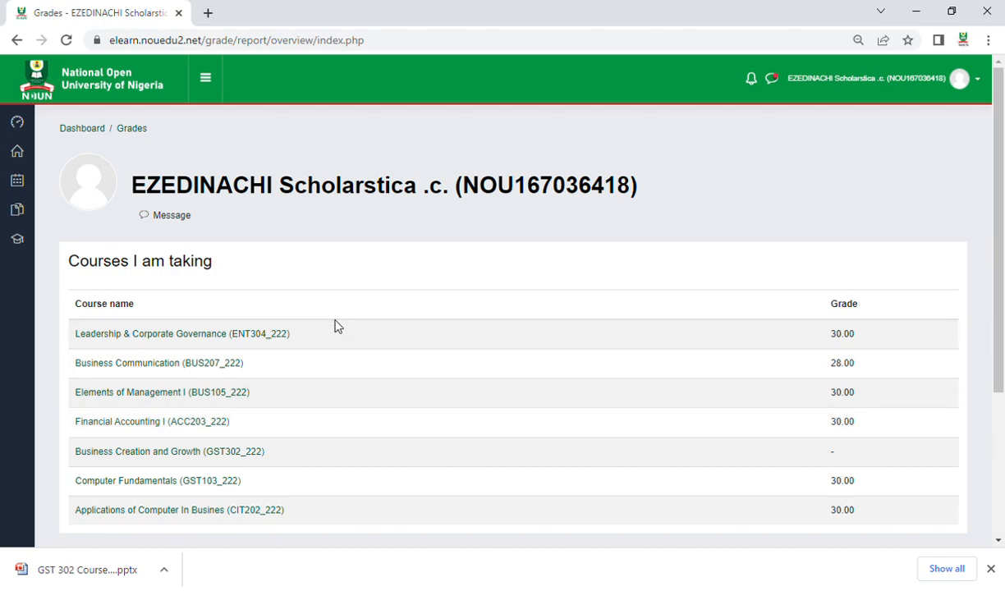
pyautogui.moveTo(460, 447)
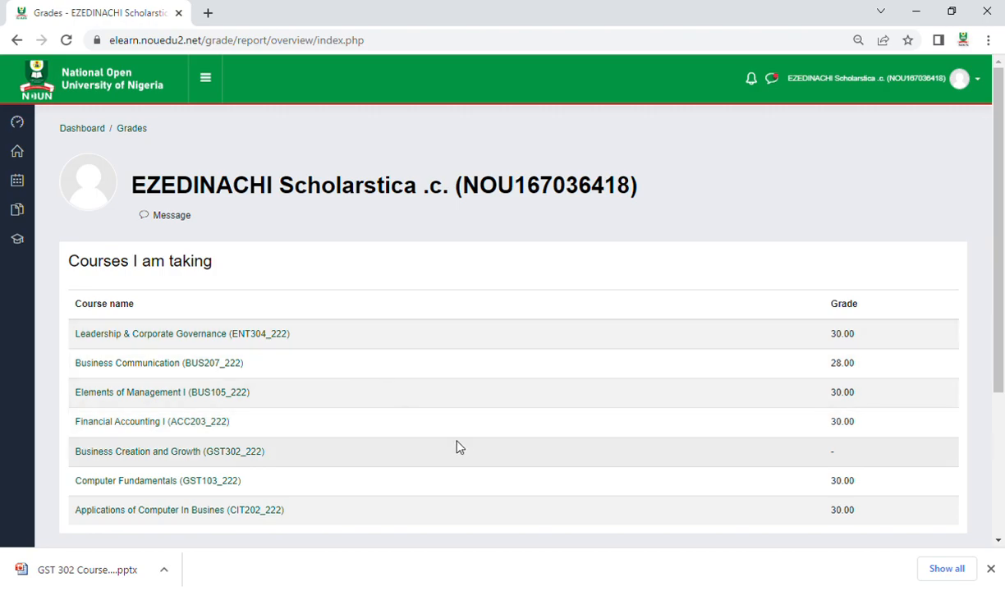
pyautogui.moveTo(790, 456)
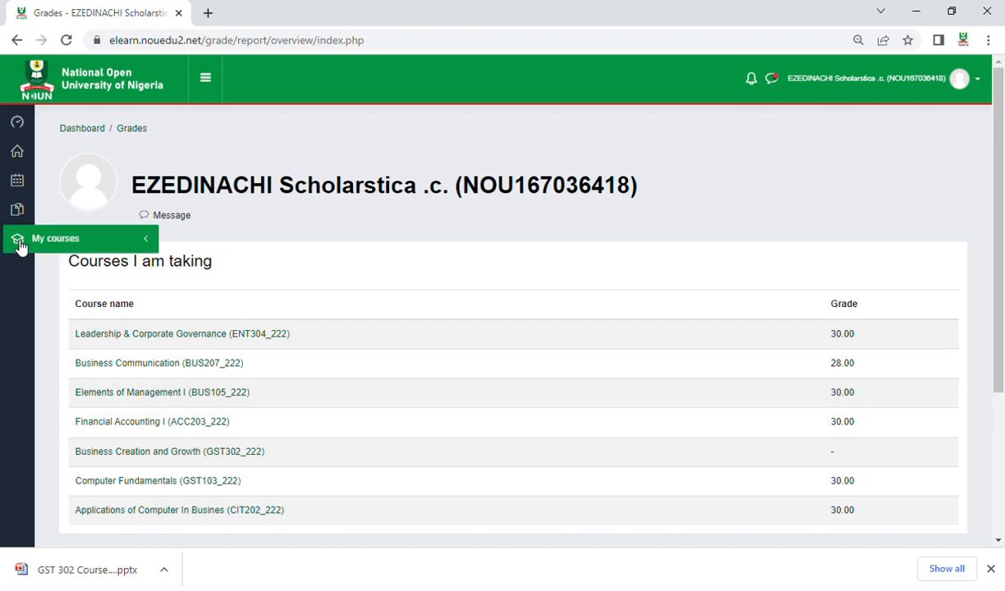
# Expand My courses and open the CIT202_222 course page
pyautogui.click(82, 238)
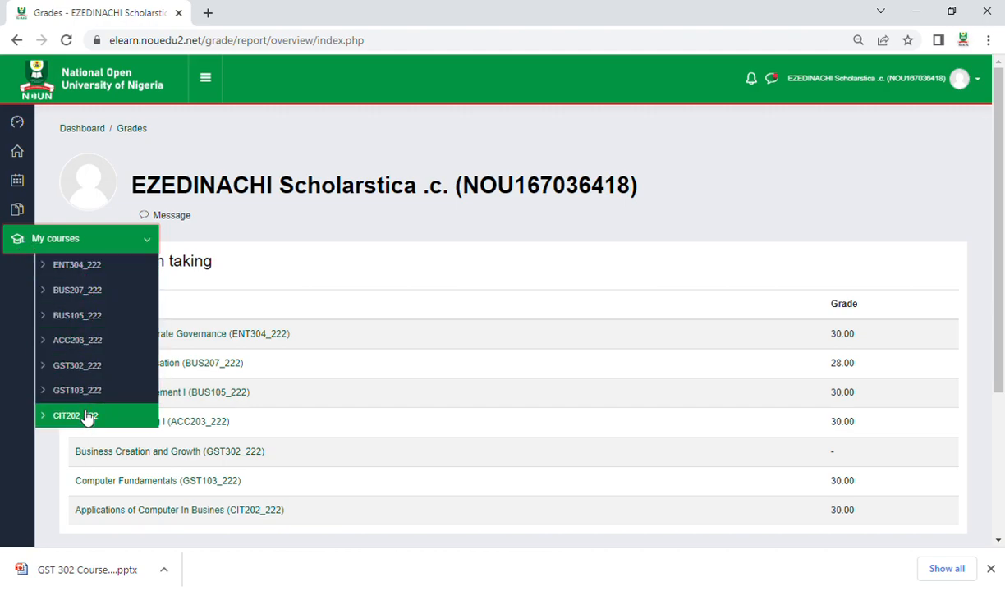
pyautogui.click(76, 414)
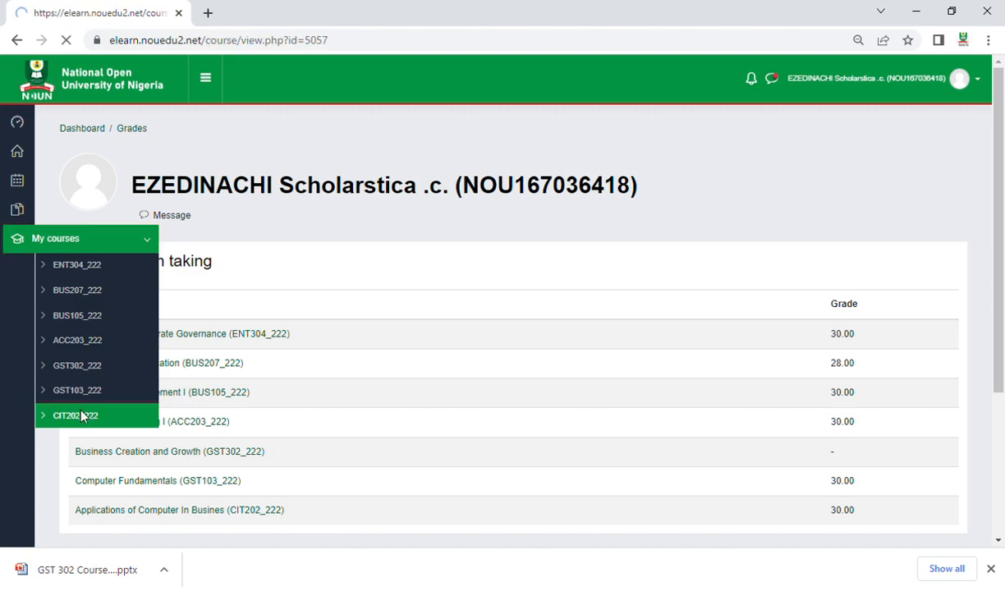
pyautogui.click(74, 416)
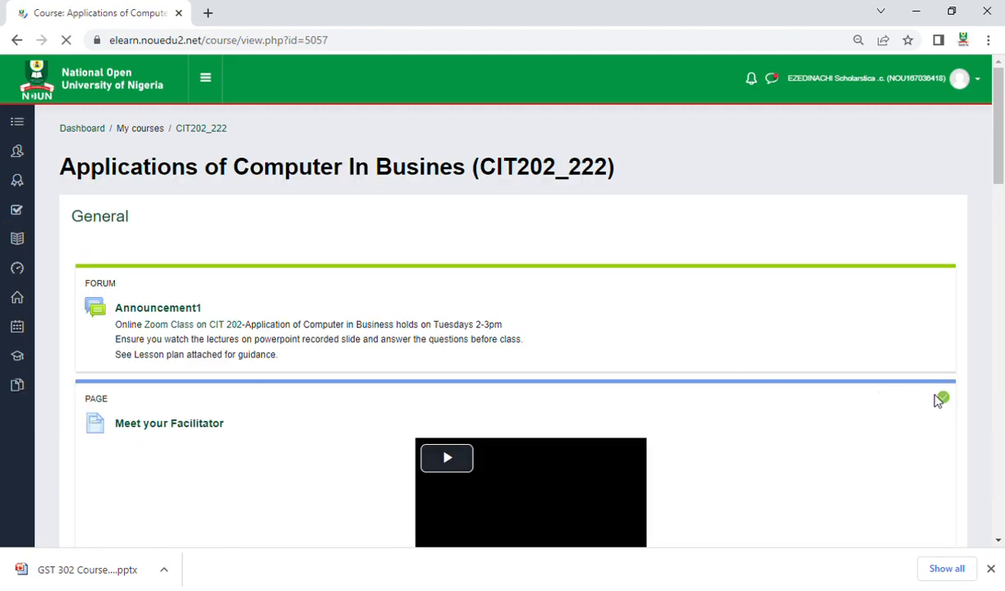
# Mark the CIT202_222 Week 4 Video activity as complete
pyautogui.scroll(-3)
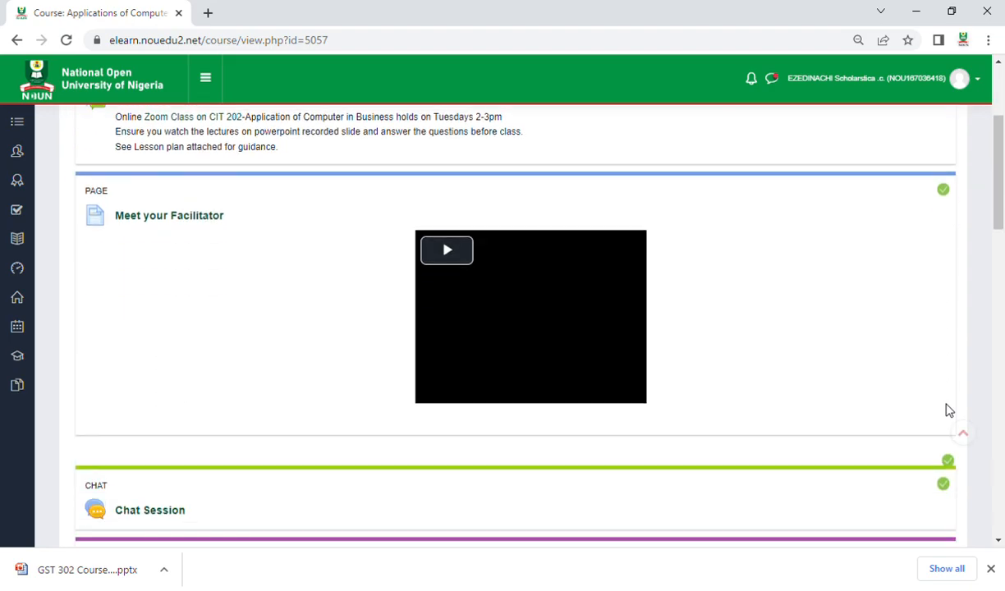
pyautogui.scroll(-3)
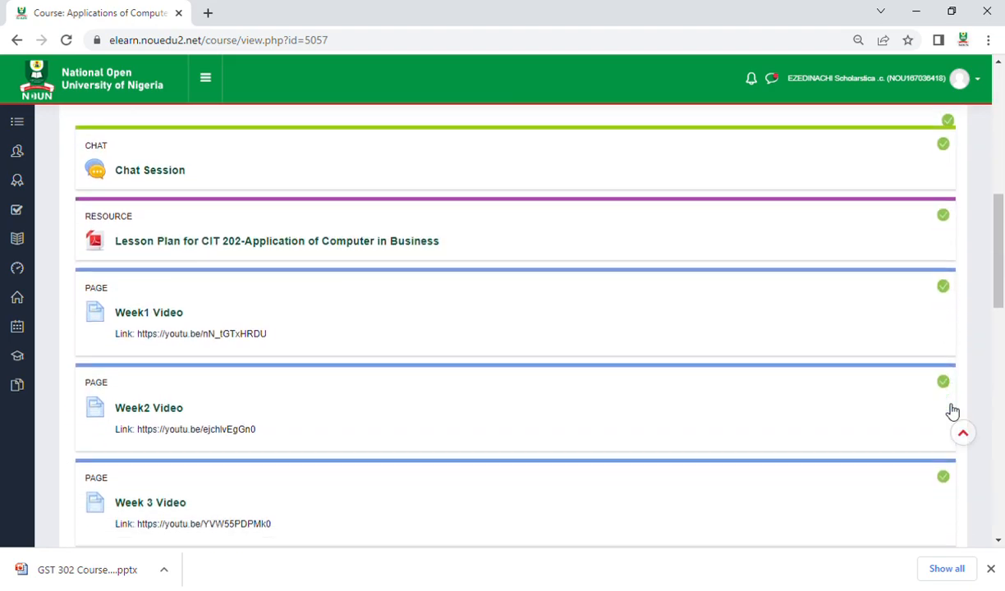
pyautogui.scroll(-3)
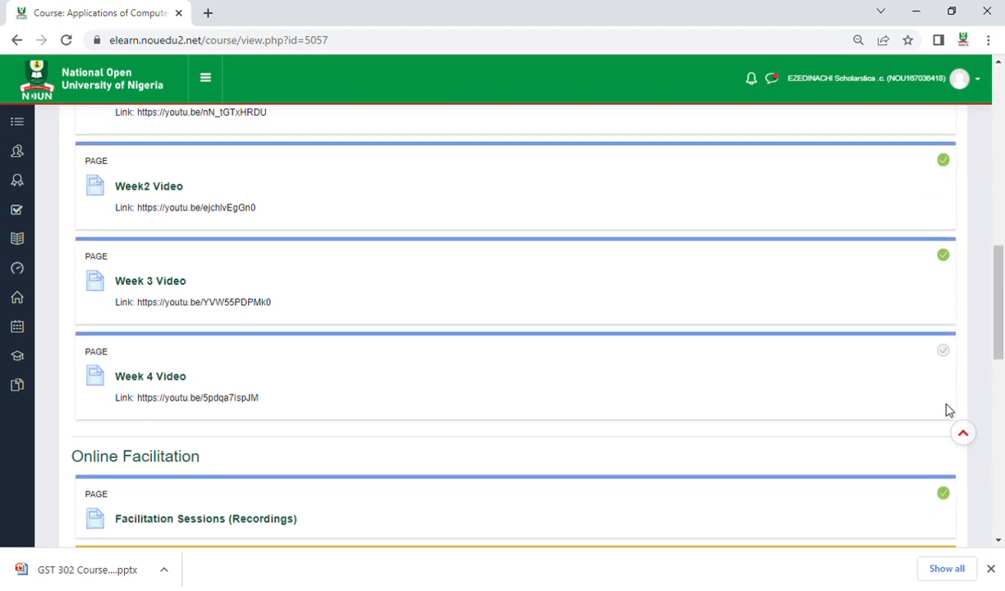
pyautogui.click(942, 349)
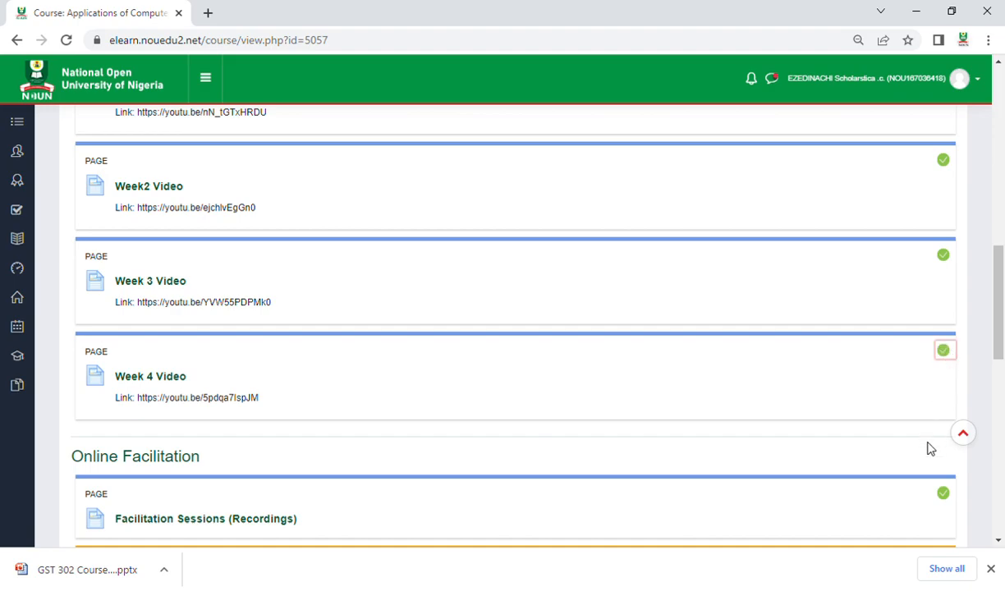
pyautogui.scroll(-3)
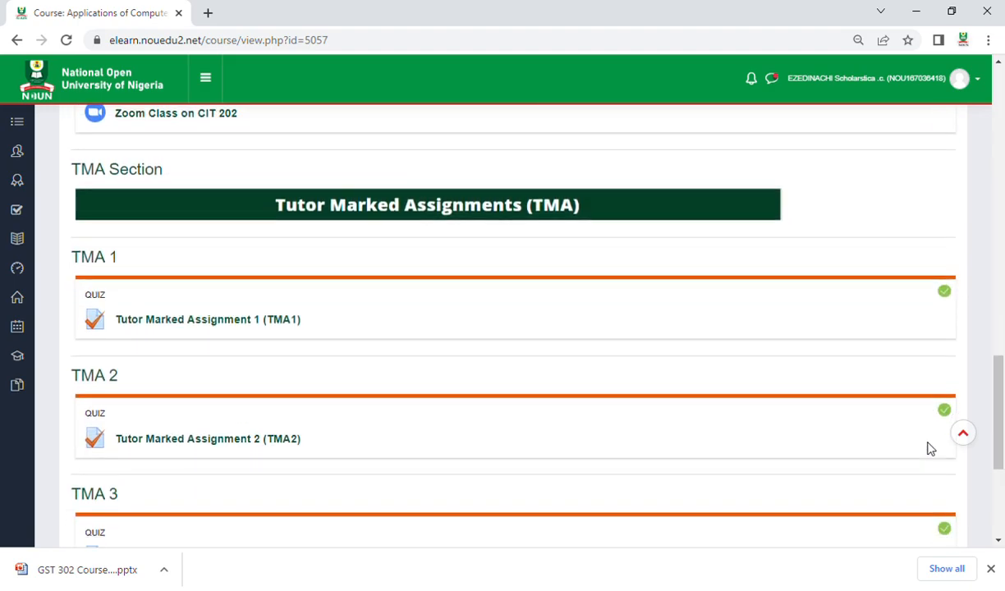
pyautogui.scroll(-3)
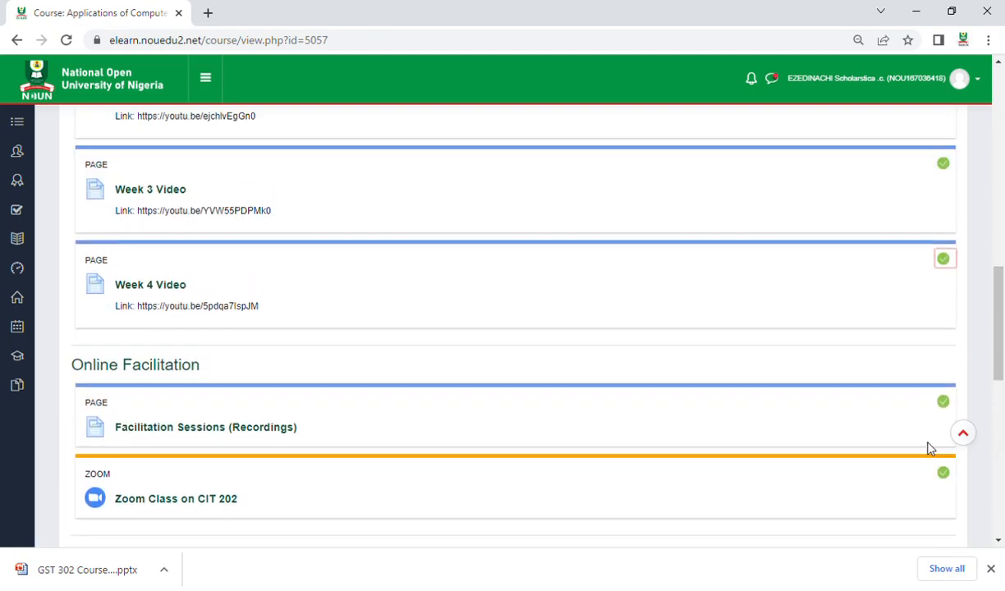
pyautogui.scroll(3)
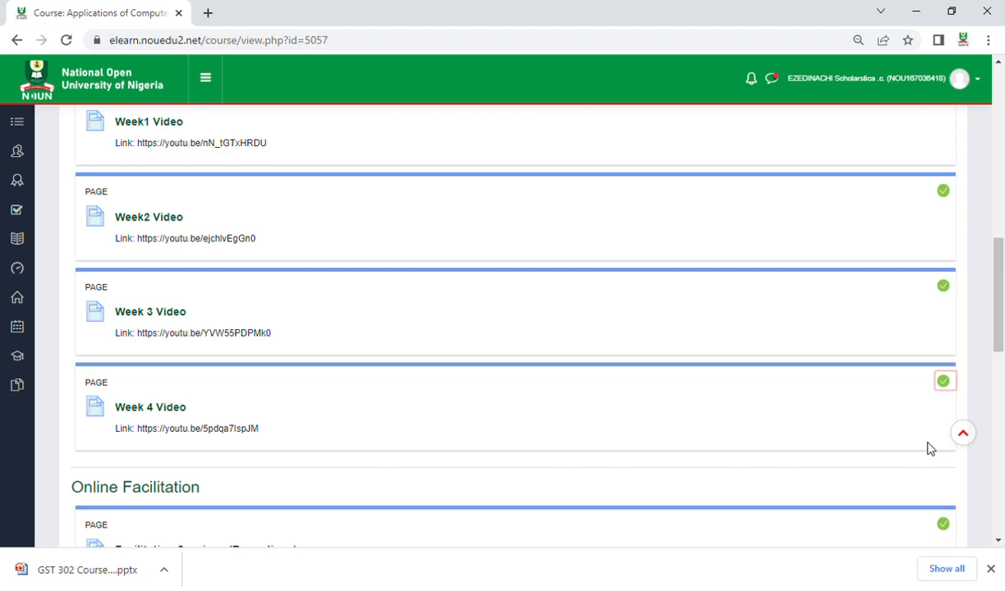
pyautogui.moveTo(841, 203)
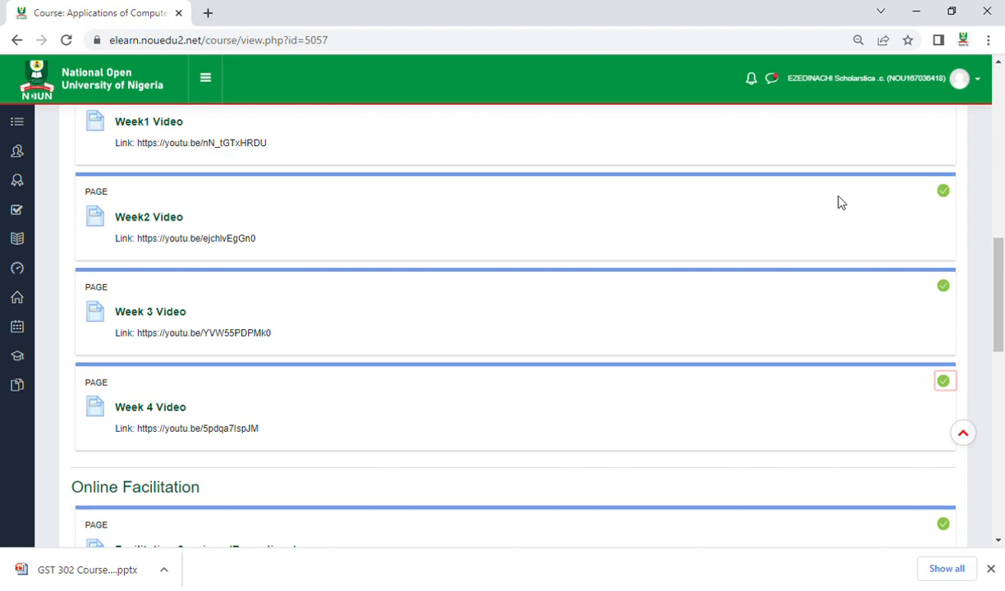
pyautogui.moveTo(779, 115)
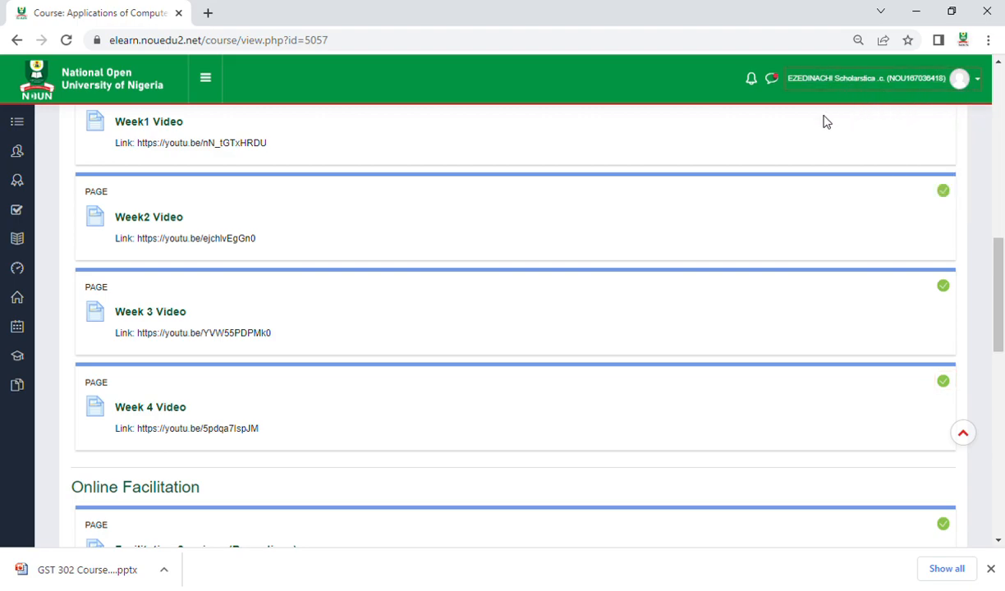
pyautogui.moveTo(927, 148)
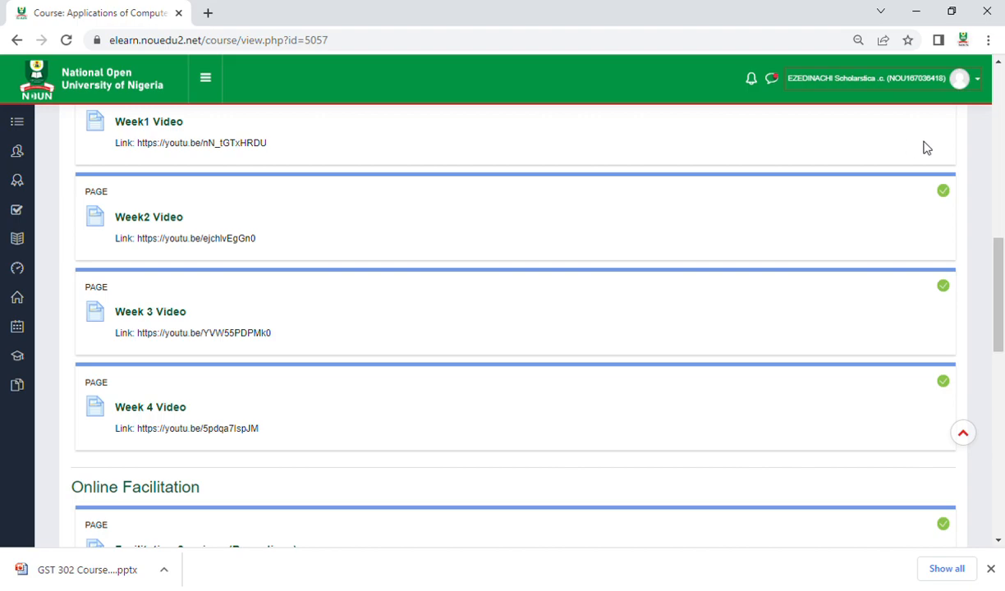
pyautogui.moveTo(946, 113)
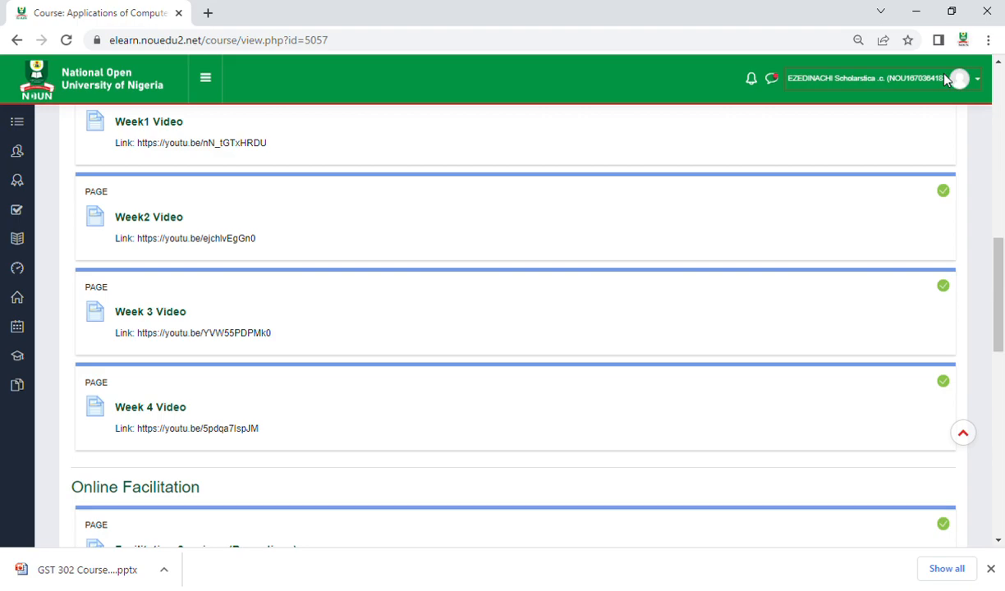
pyautogui.moveTo(972, 81)
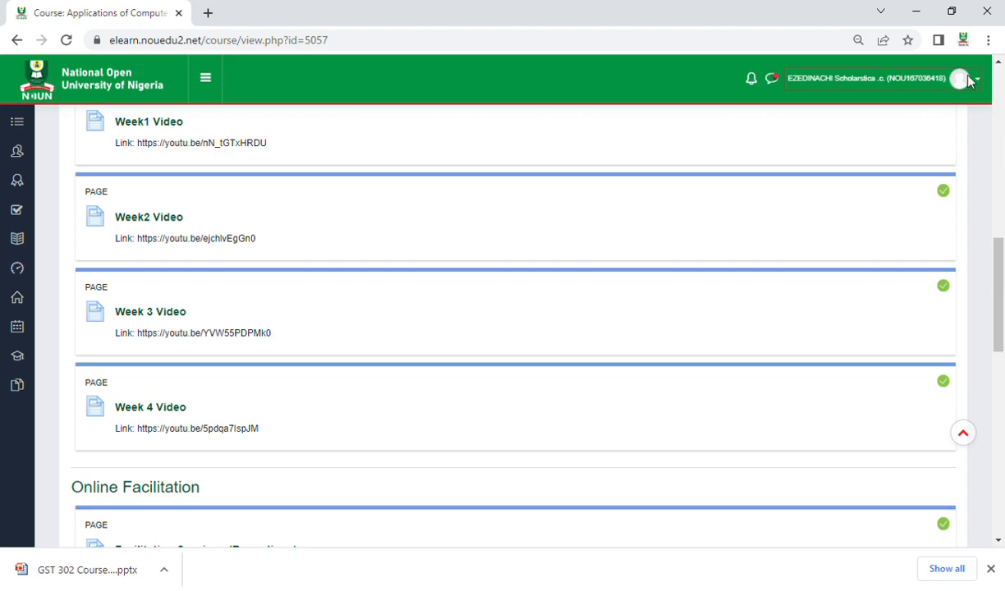